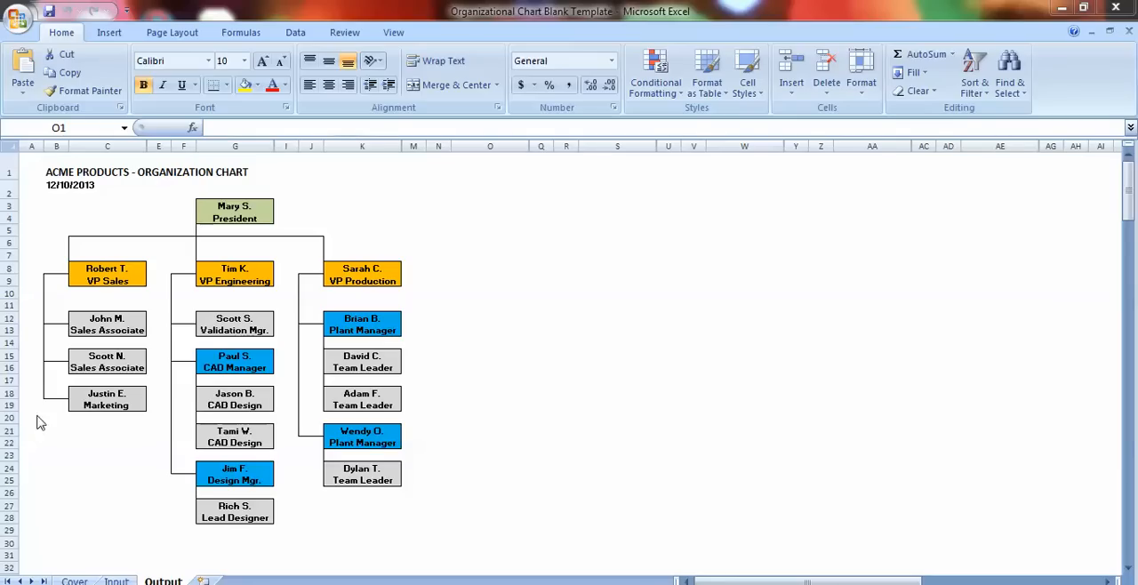
pyautogui.moveTo(25, 256)
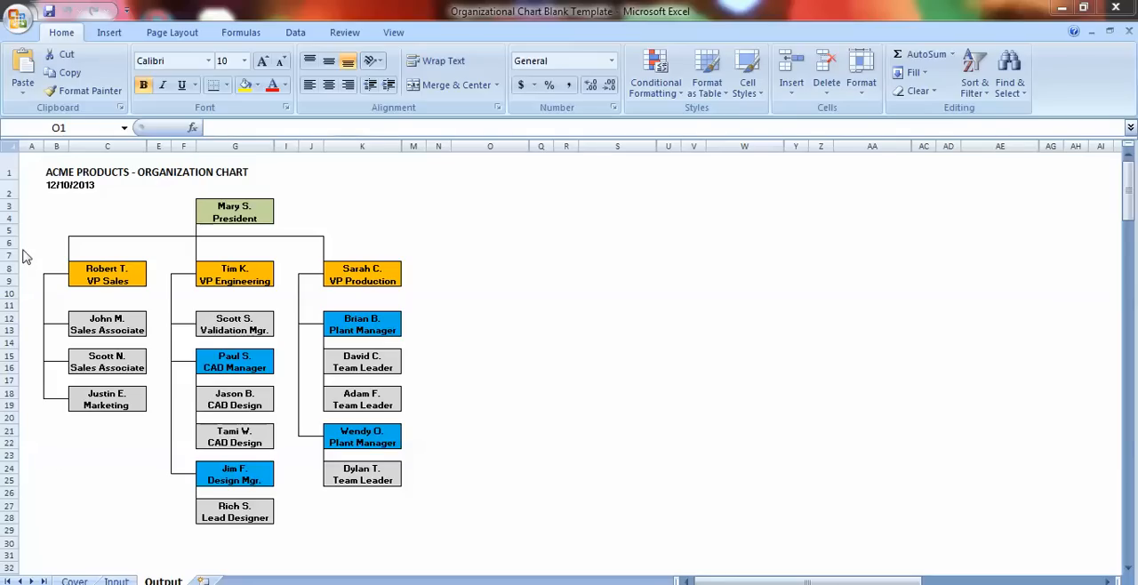
pyautogui.moveTo(27, 178)
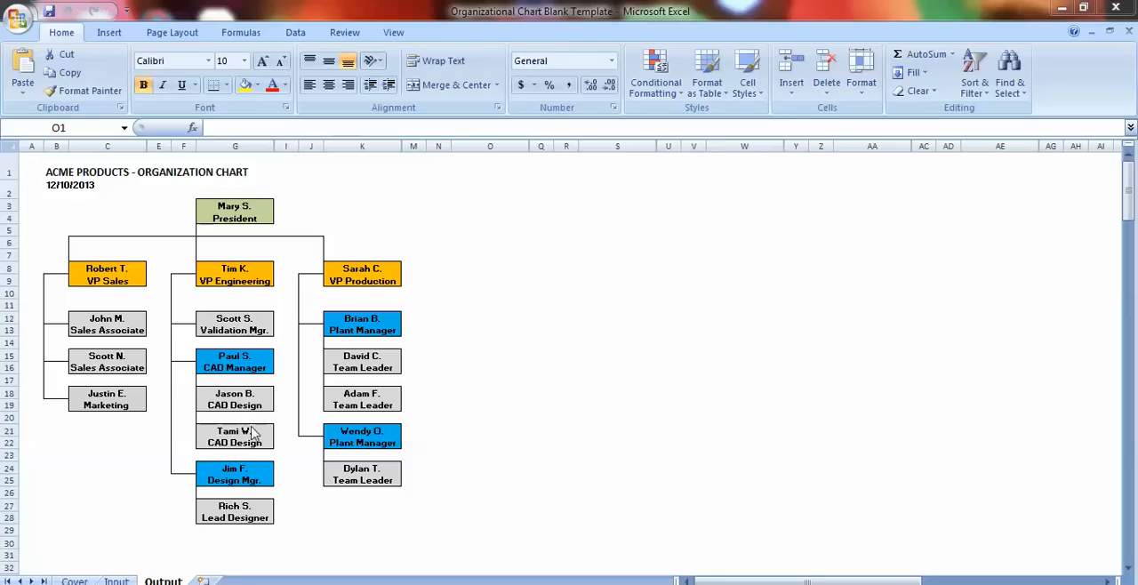
pyautogui.moveTo(706, 195)
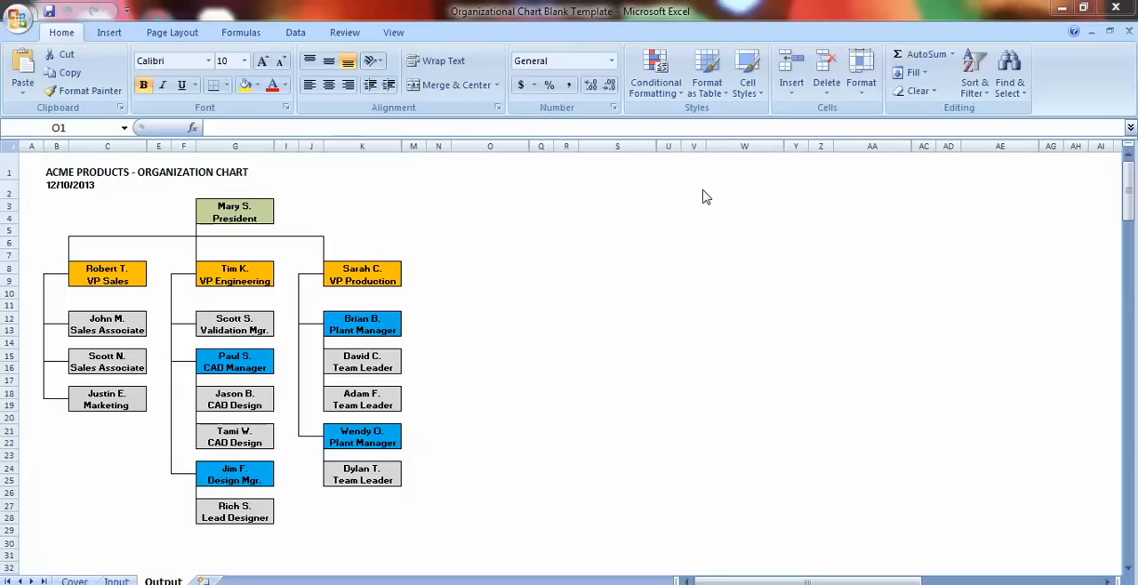
pyautogui.moveTo(261, 212)
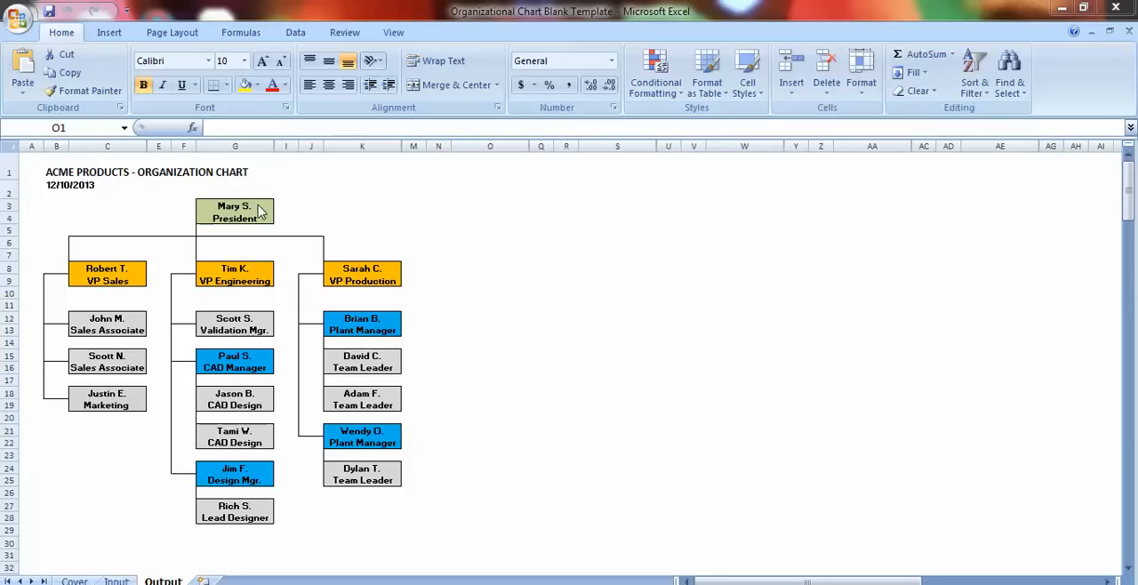
pyautogui.moveTo(295, 221)
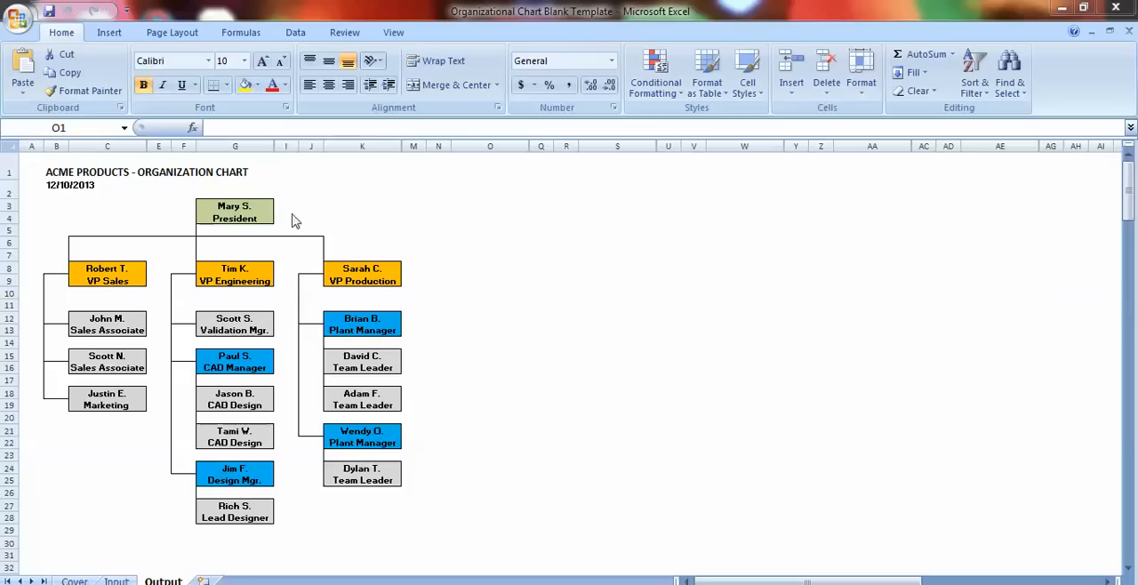
pyautogui.moveTo(401, 274)
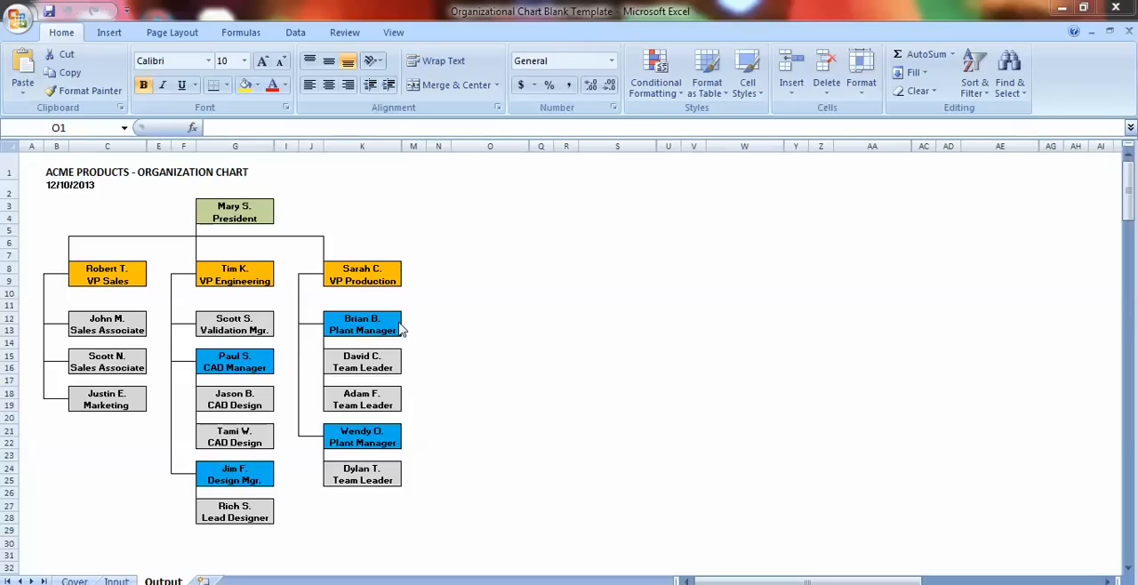
pyautogui.moveTo(551, 411)
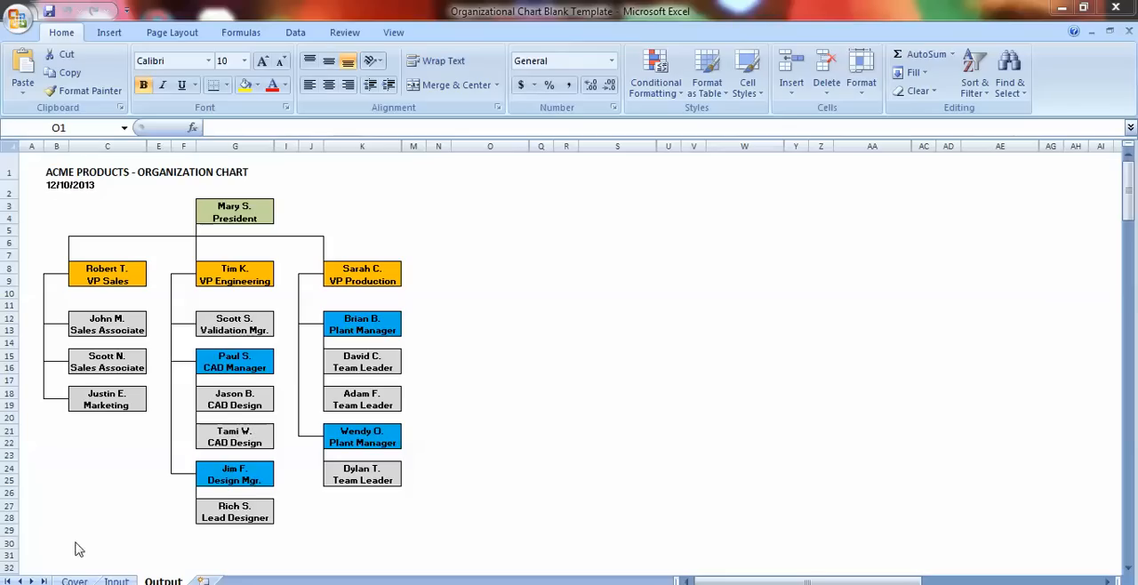
pyautogui.moveTo(78, 558)
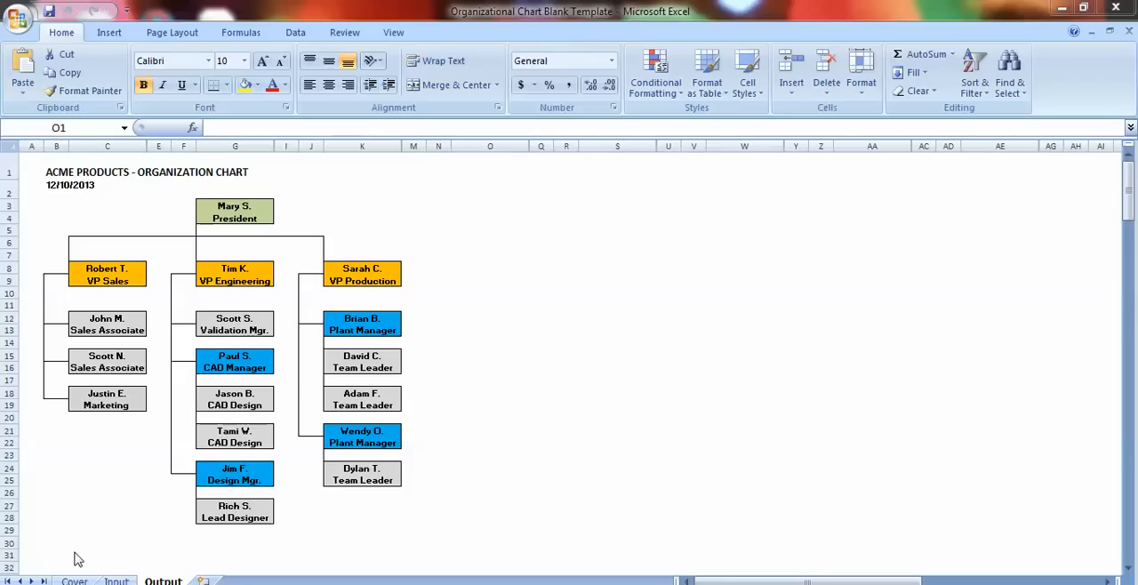
# Browse the Cover, Input and Output sheets, ending on the Input sheet of names and positions.
pyautogui.click(75, 580)
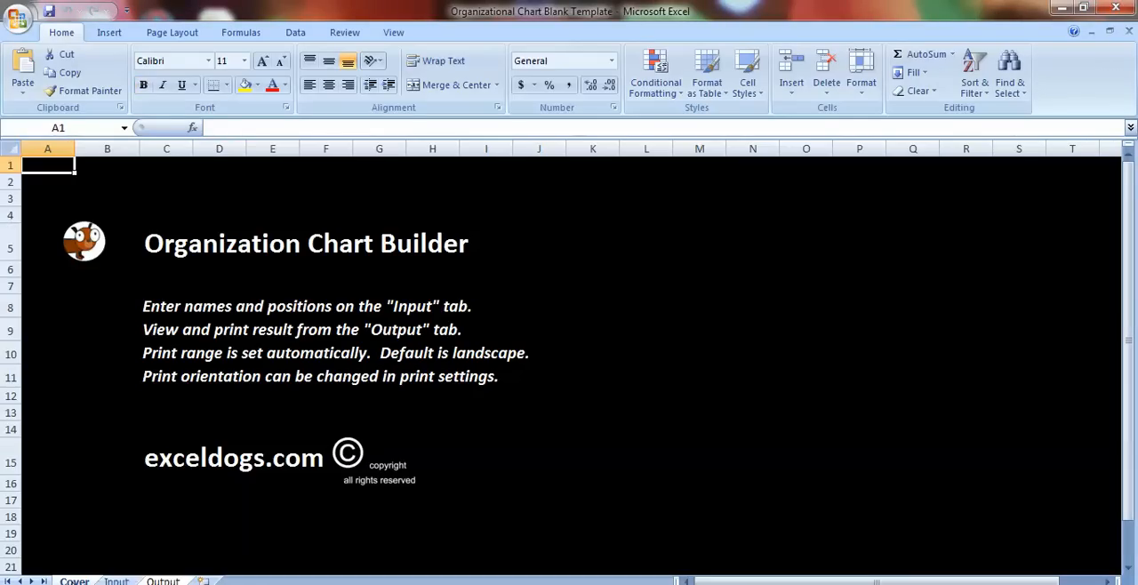
pyautogui.click(116, 580)
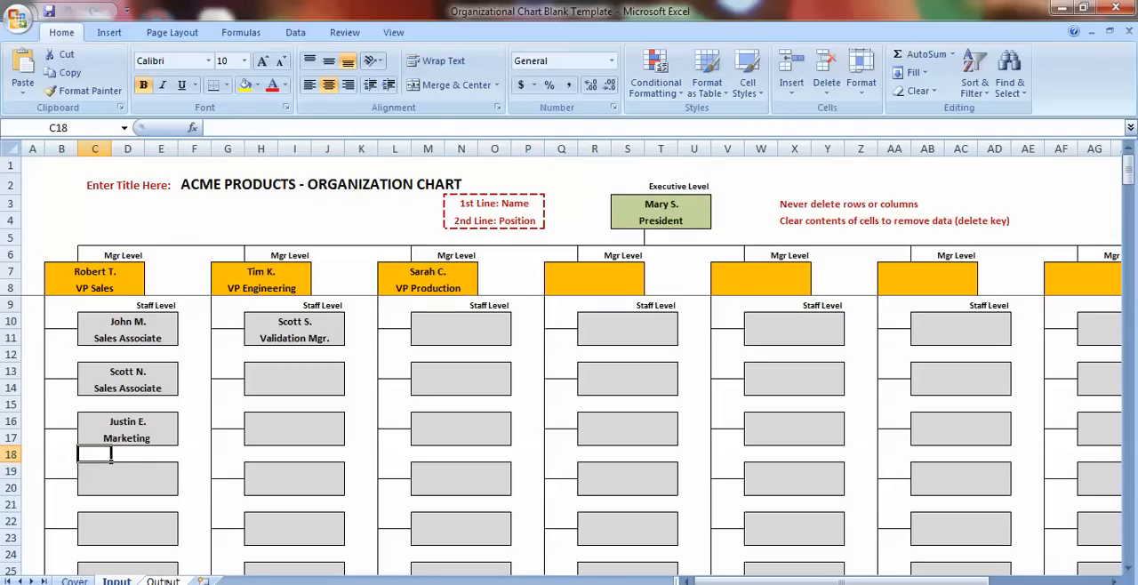
pyautogui.click(164, 582)
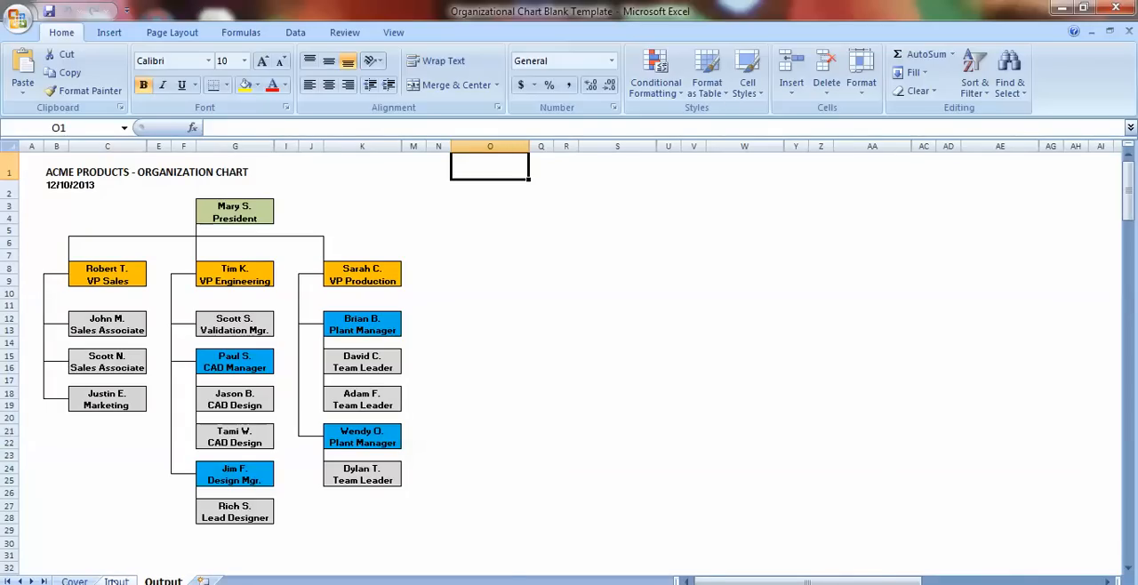
pyautogui.click(117, 580)
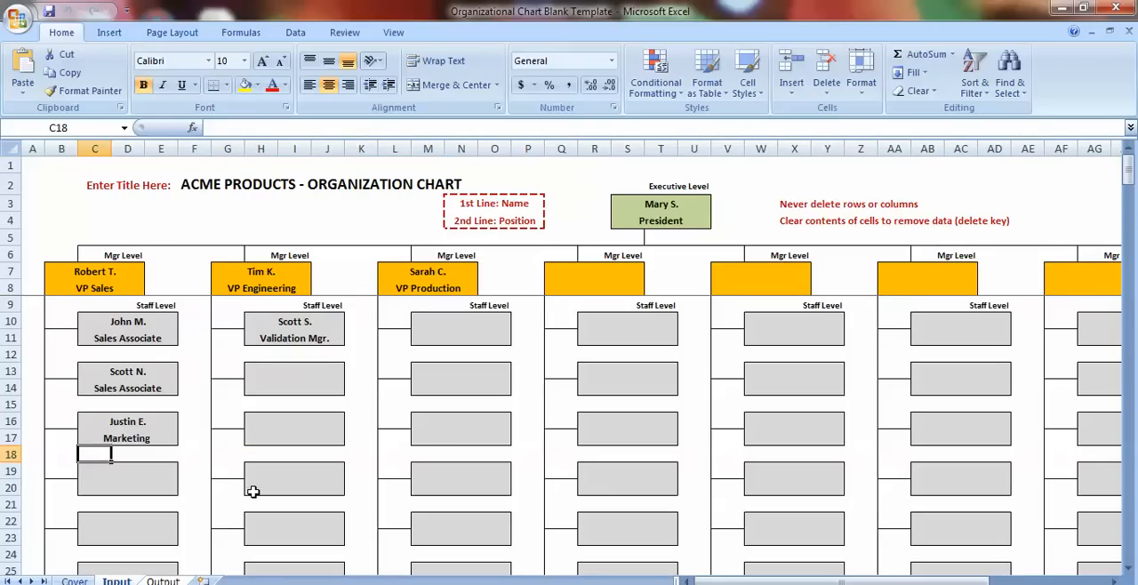
pyautogui.moveTo(638, 228)
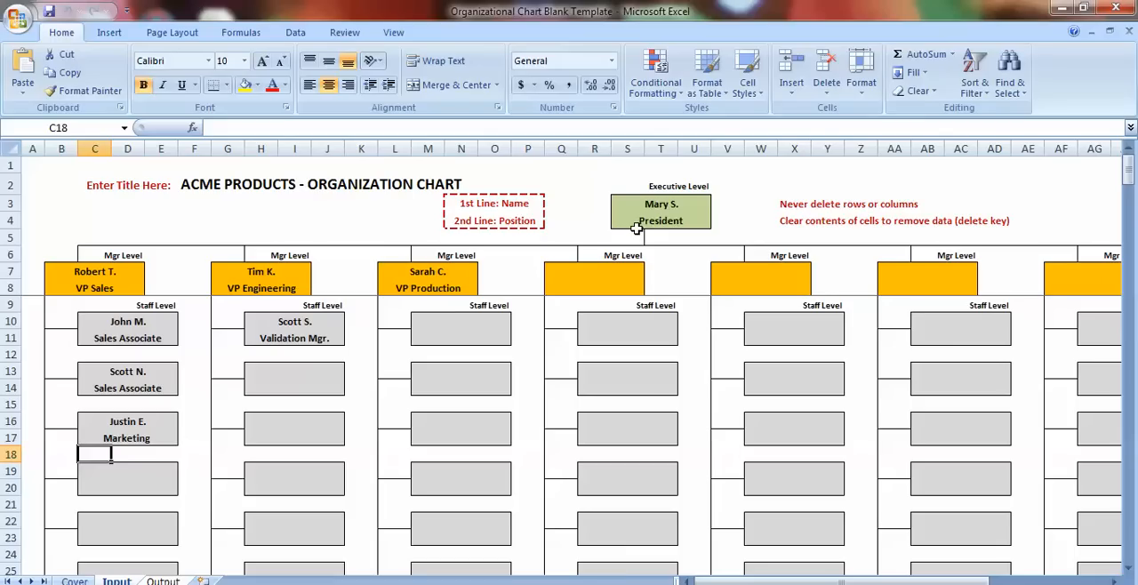
pyautogui.moveTo(637, 228)
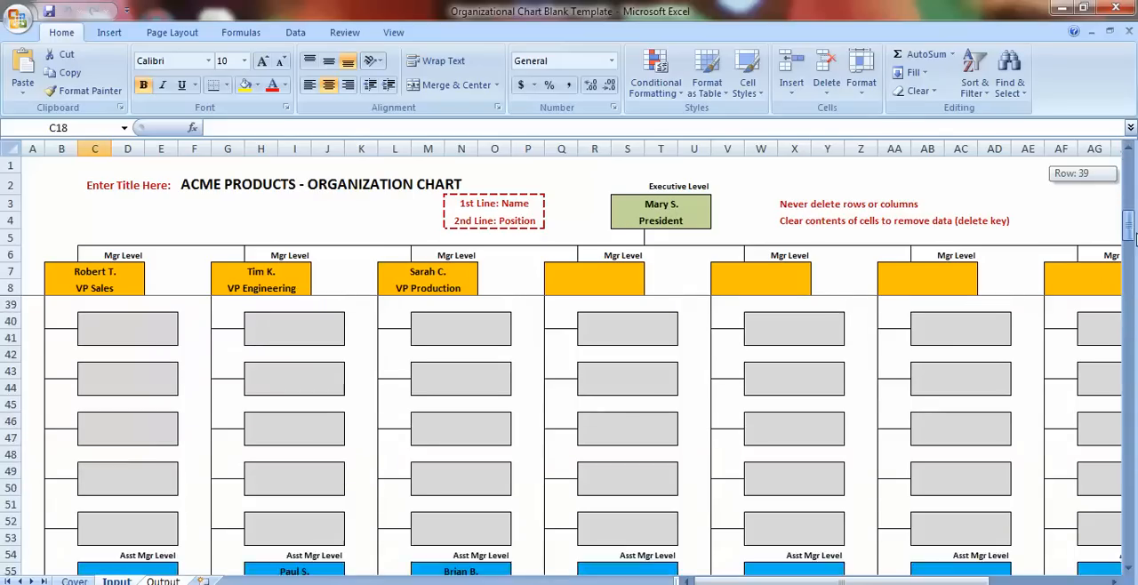
# Scroll through the manager, assistant manager and staff entry boxes on the Input sheet.
pyautogui.scroll(-3)
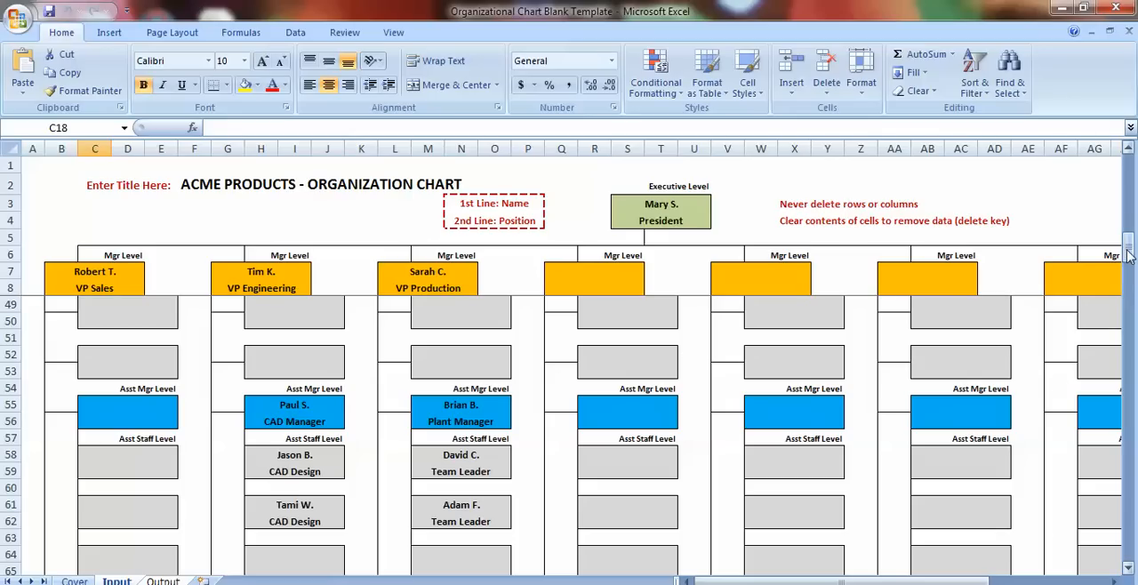
pyautogui.scroll(-3)
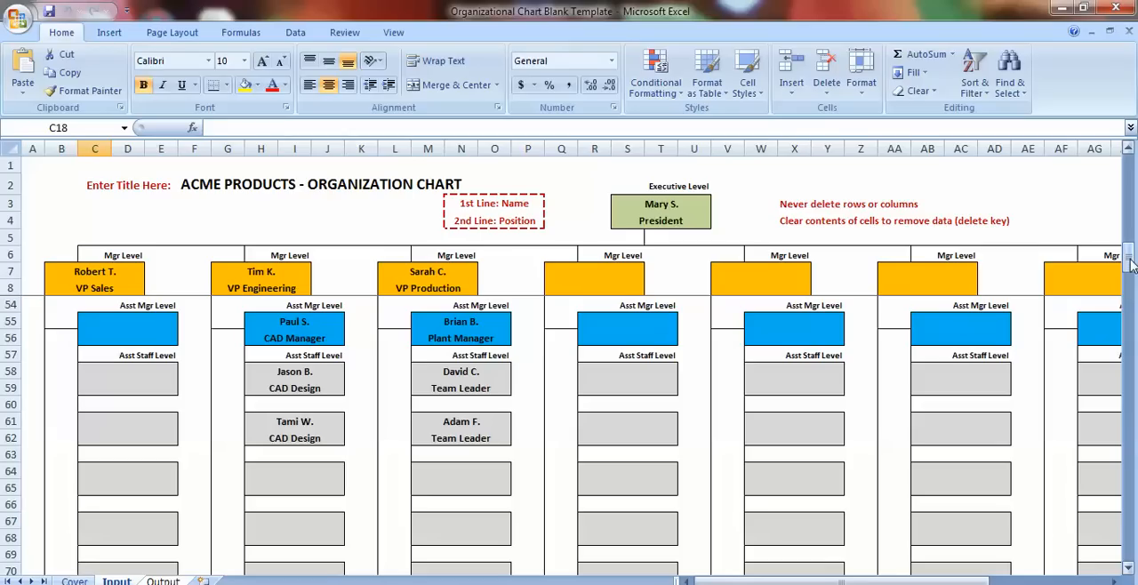
pyautogui.moveTo(1131, 258); pyautogui.dragTo(1131, 263)
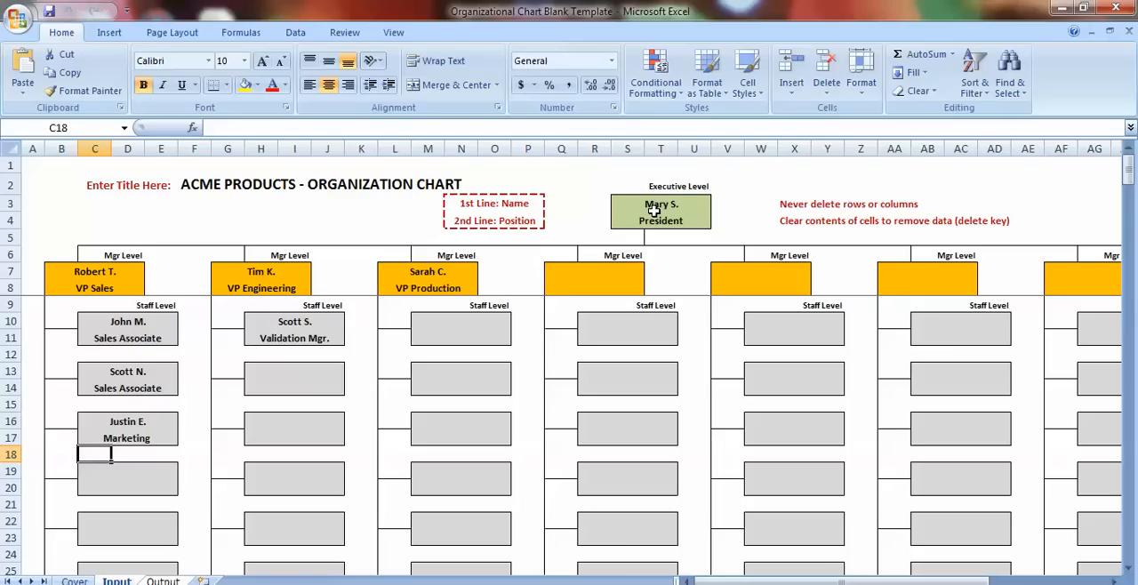
pyautogui.moveTo(101, 267)
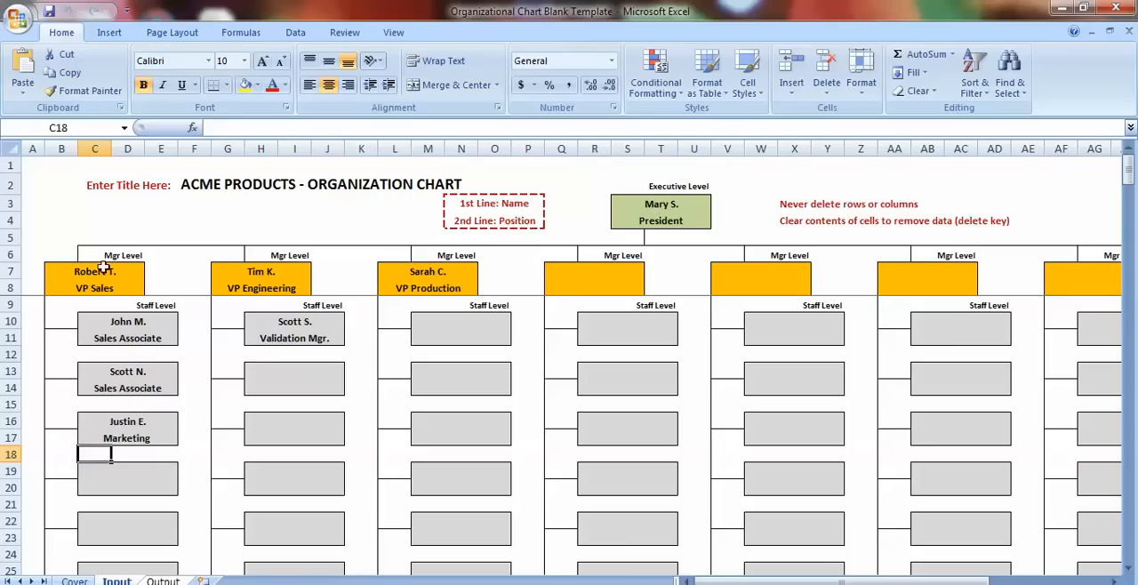
pyautogui.moveTo(124, 324)
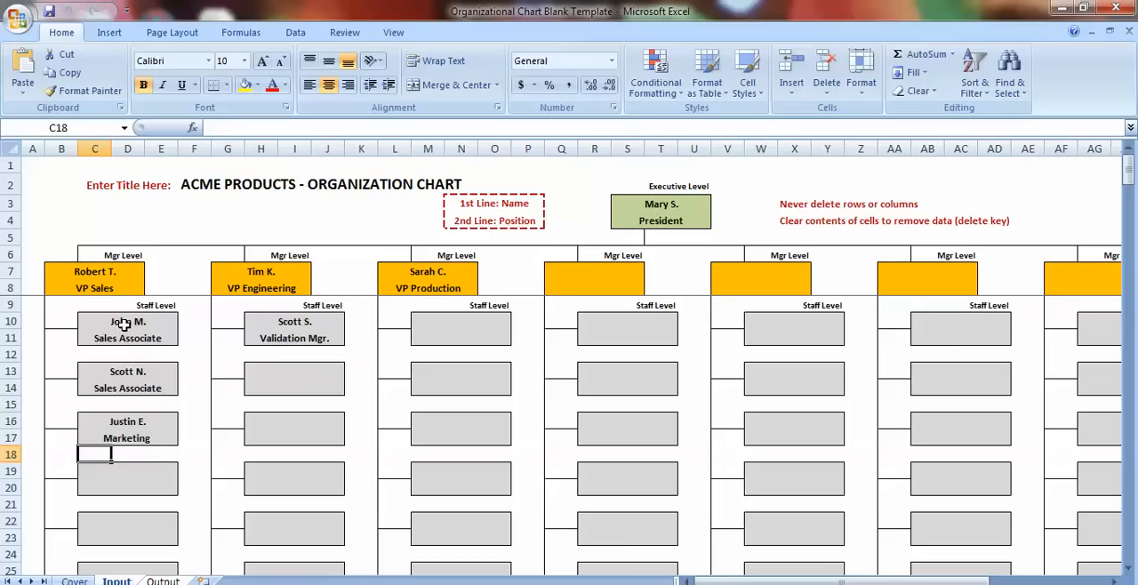
pyautogui.moveTo(615, 331)
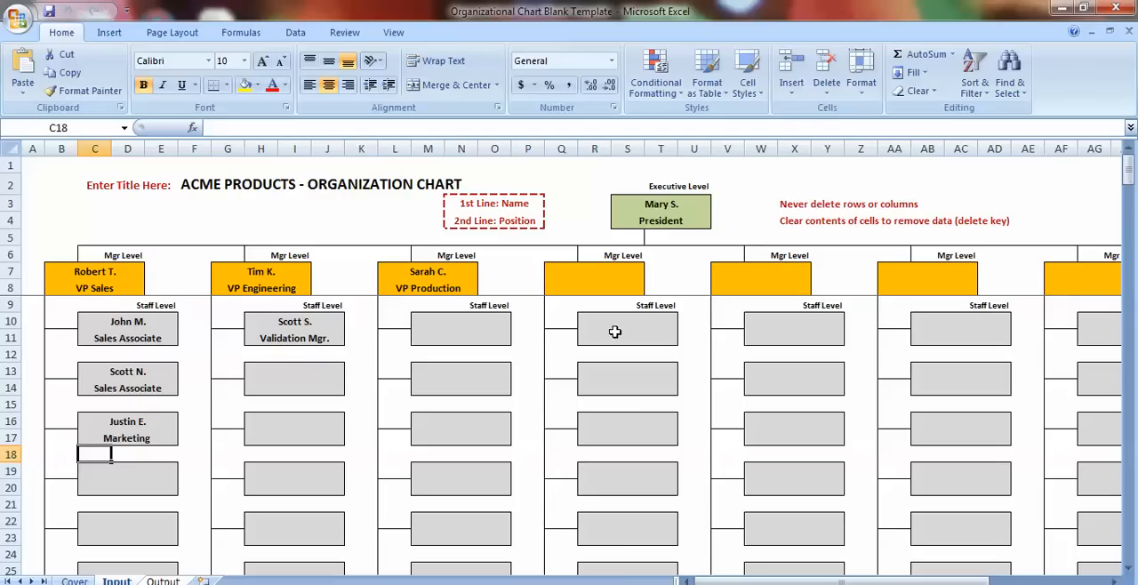
pyautogui.scroll(-3)
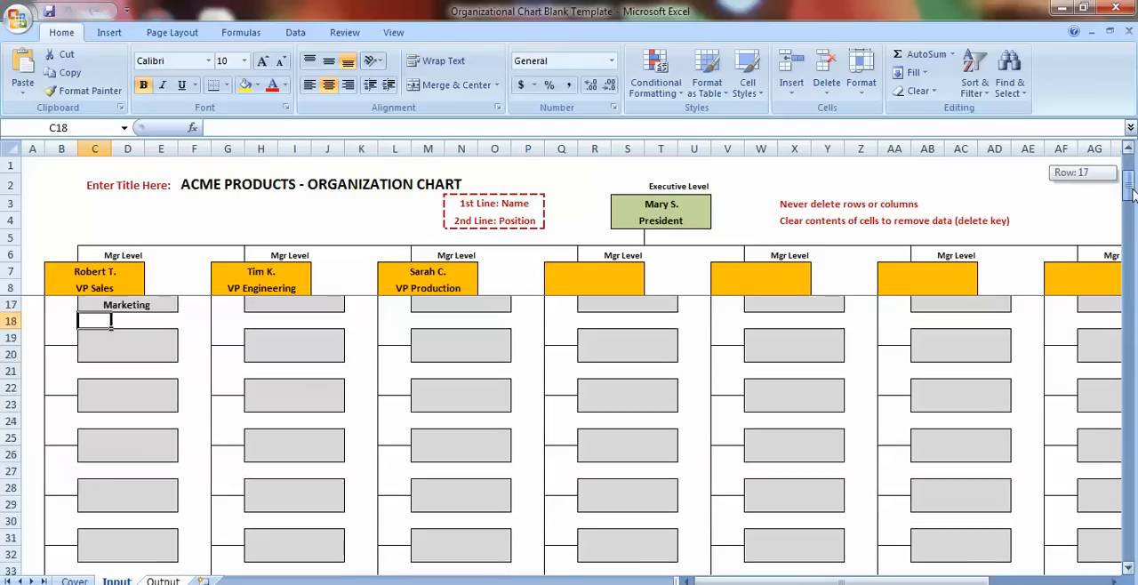
pyautogui.scroll(-3)
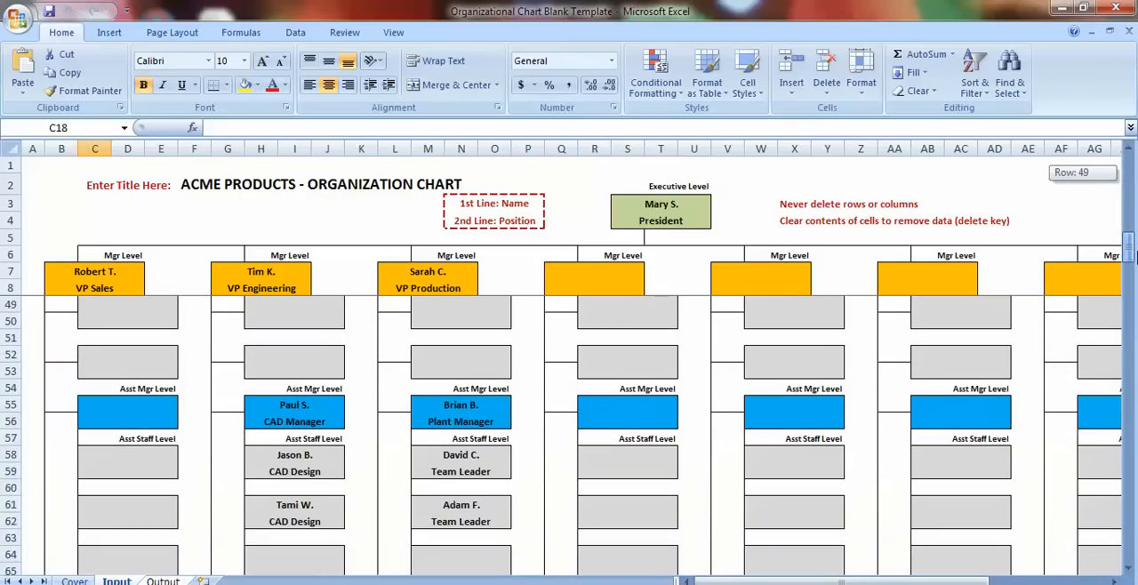
pyautogui.scroll(-3)
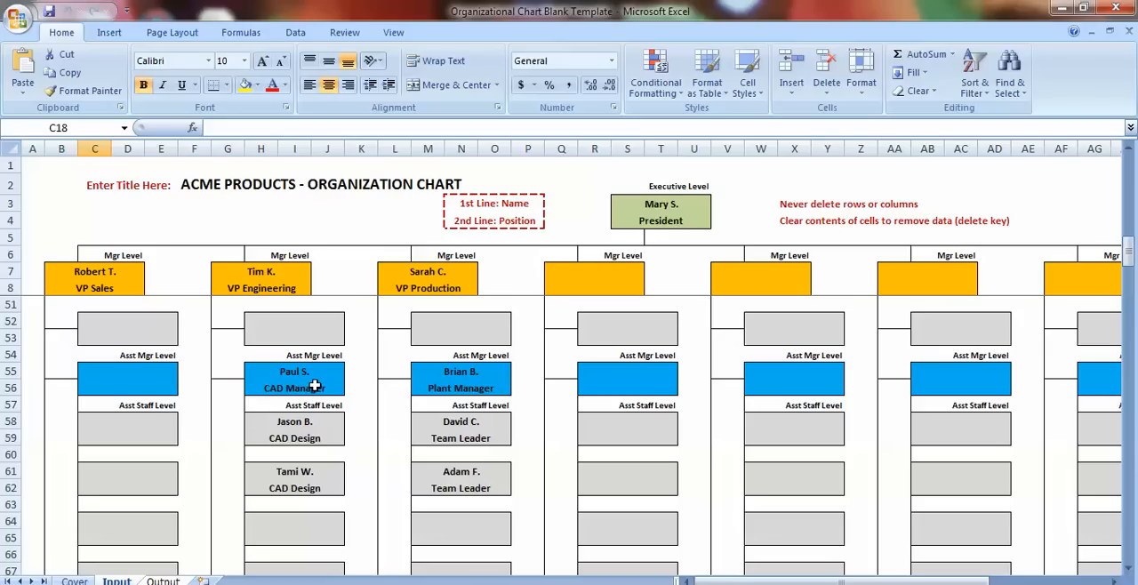
pyautogui.moveTo(287, 367)
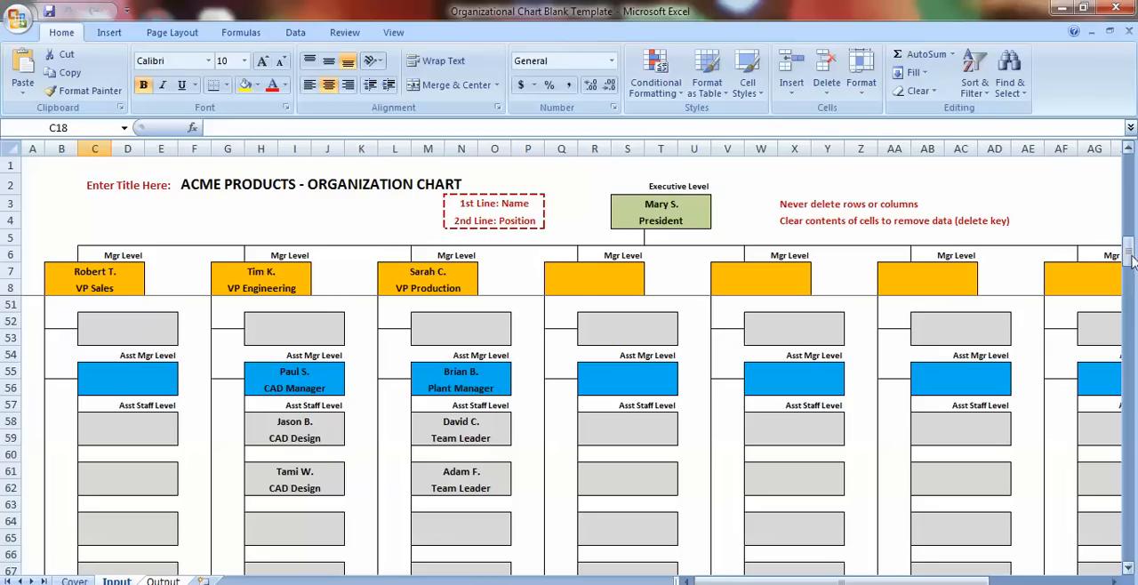
# Clear the sample staff entry box near the top of the Input sheet.
pyautogui.scroll(3)
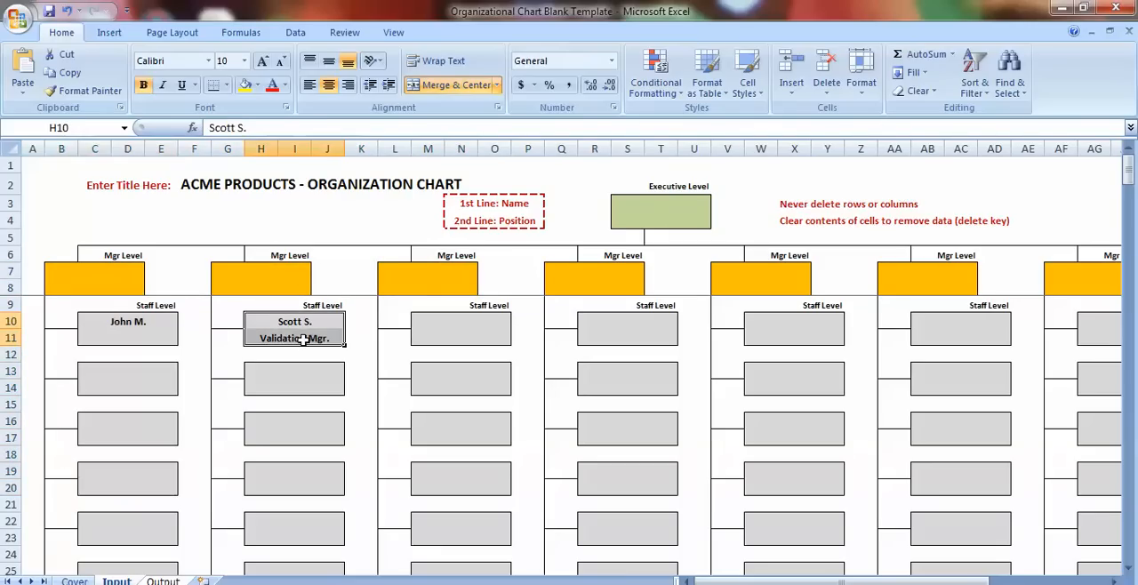
pyautogui.click(128, 320)
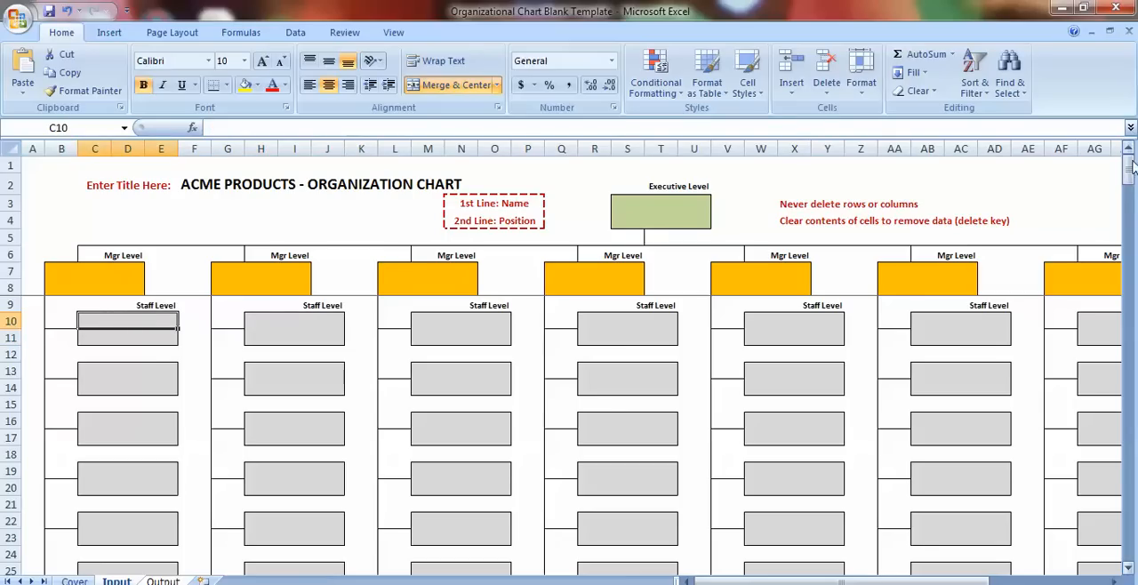
pyautogui.scroll(-3)
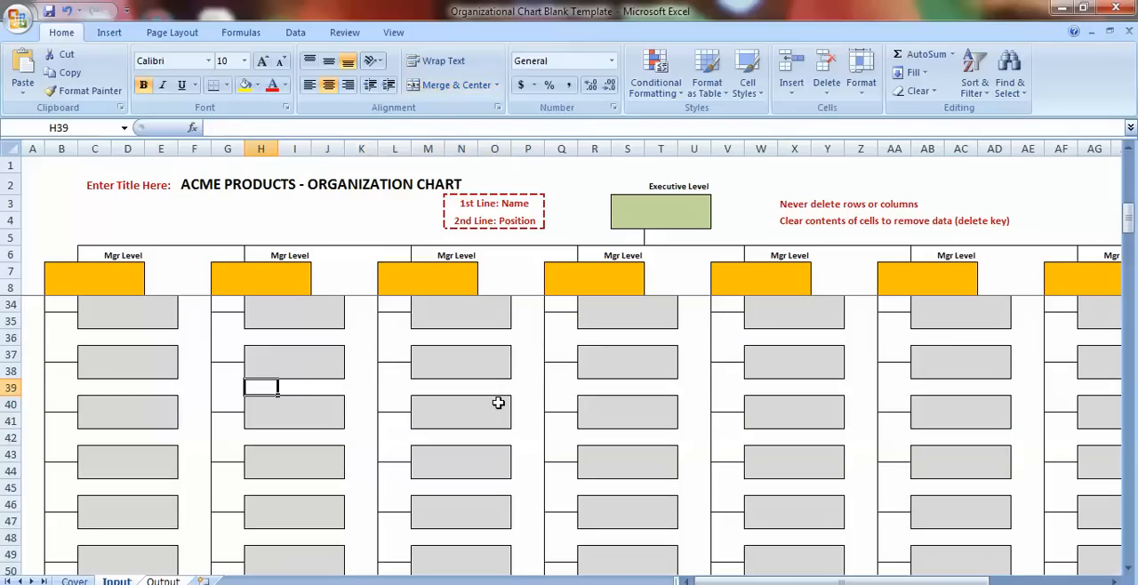
pyautogui.scroll(-3)
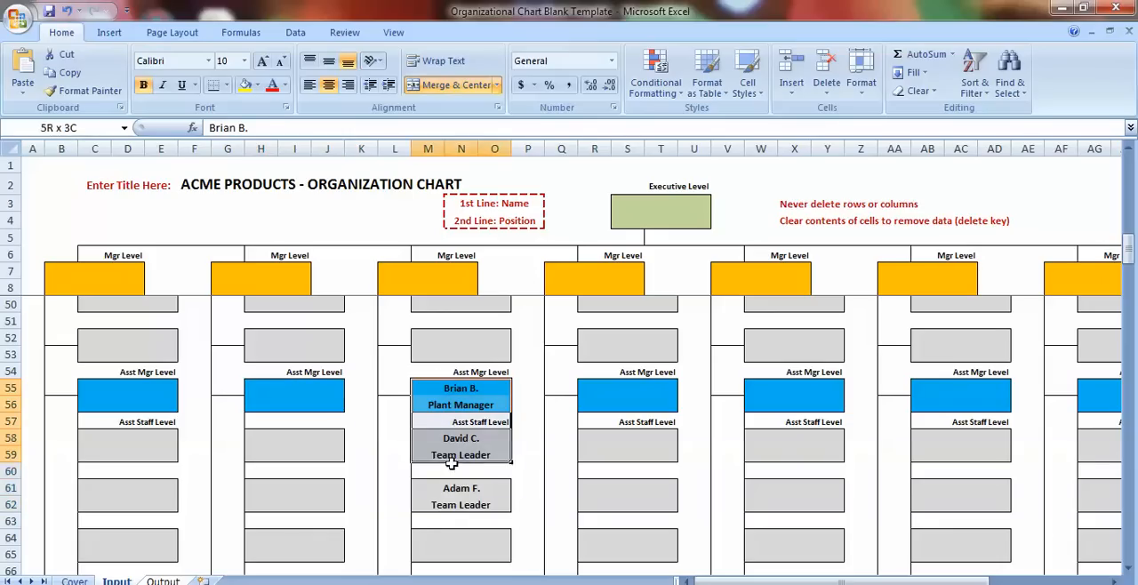
# Clear the remaining sample entries (Brian B., David C., Adam F.) from the lower chart boxes.
pyautogui.click(461, 495)
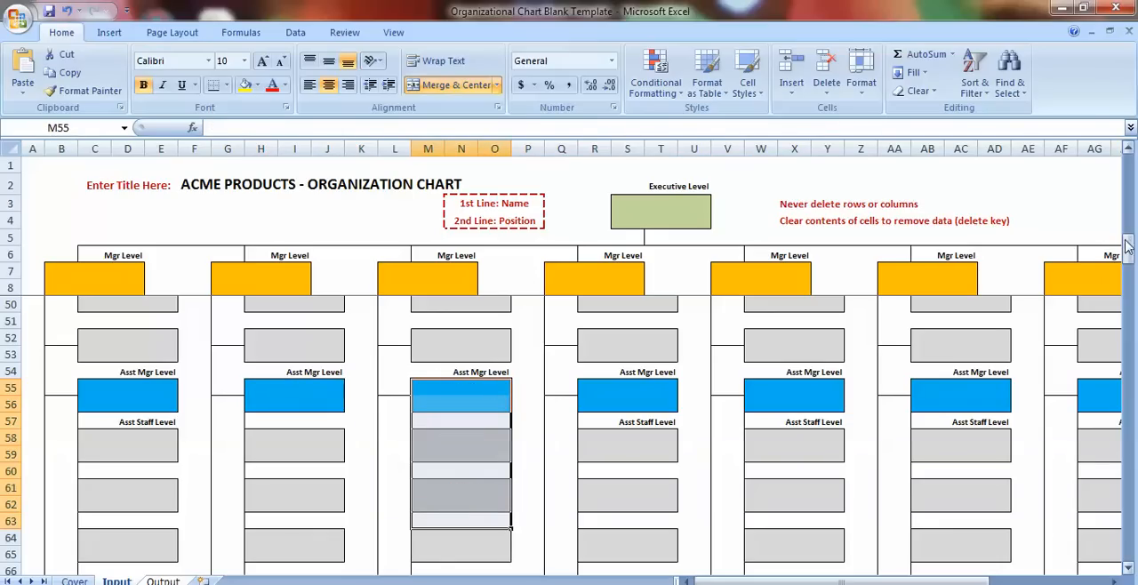
pyautogui.scroll(-3)
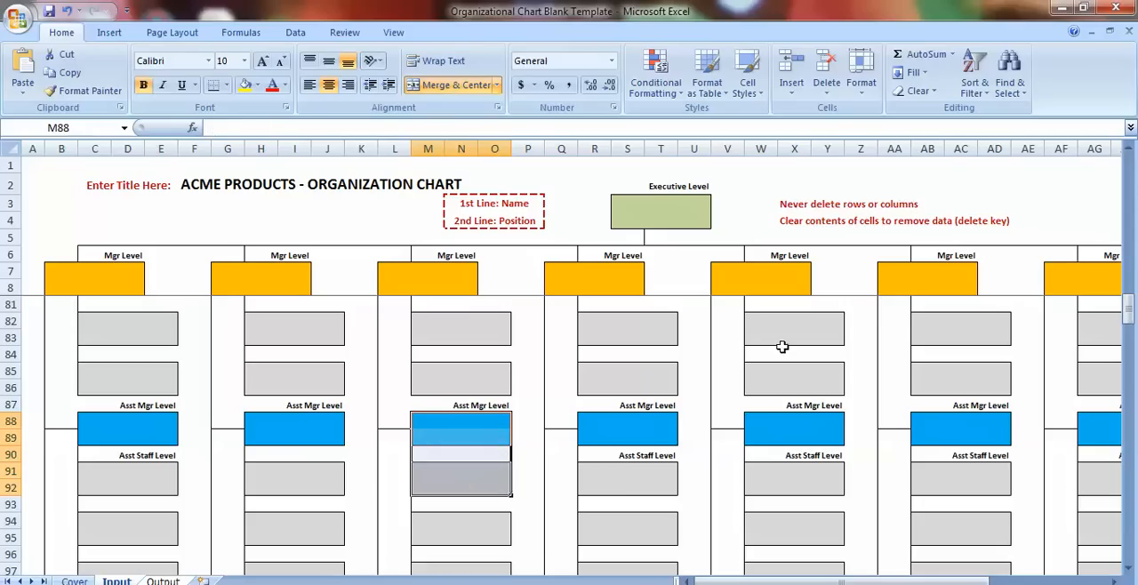
pyautogui.moveTo(1129, 306); pyautogui.dragTo(1130, 306)
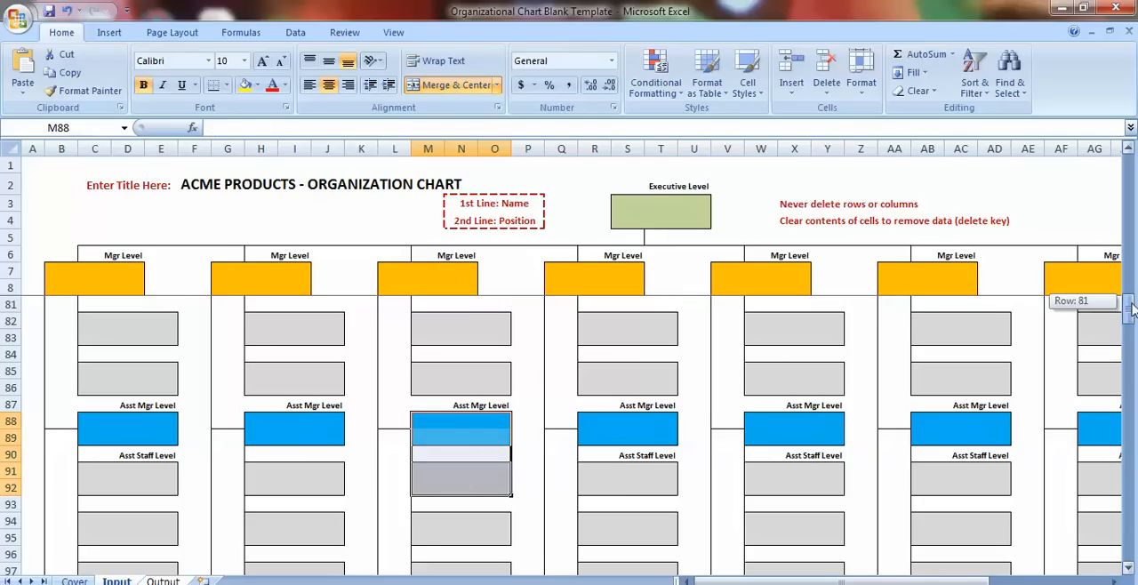
pyautogui.scroll(-3)
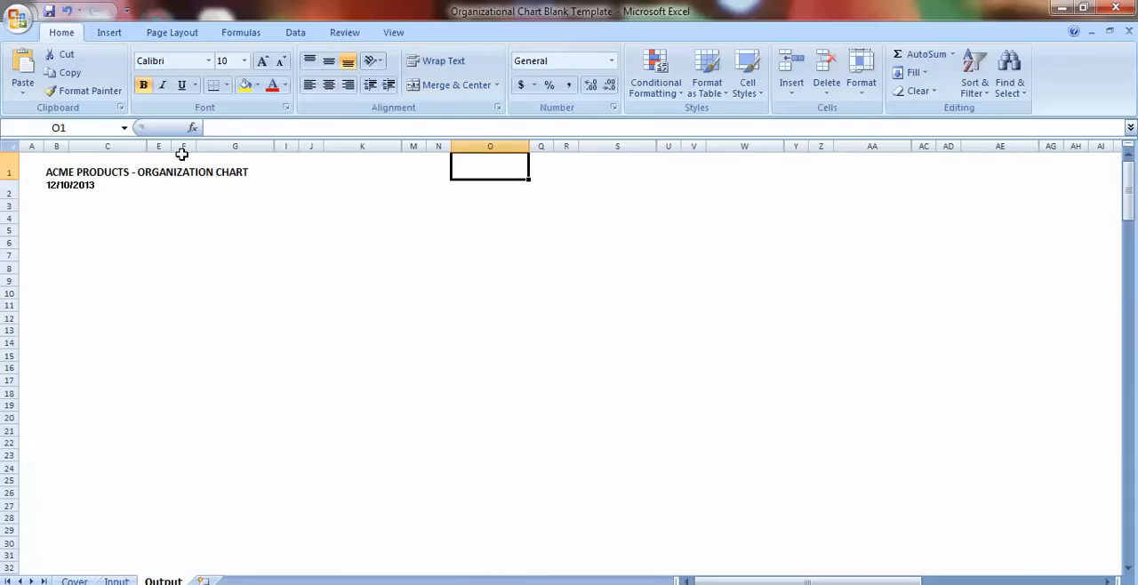
pyautogui.moveTo(124, 504)
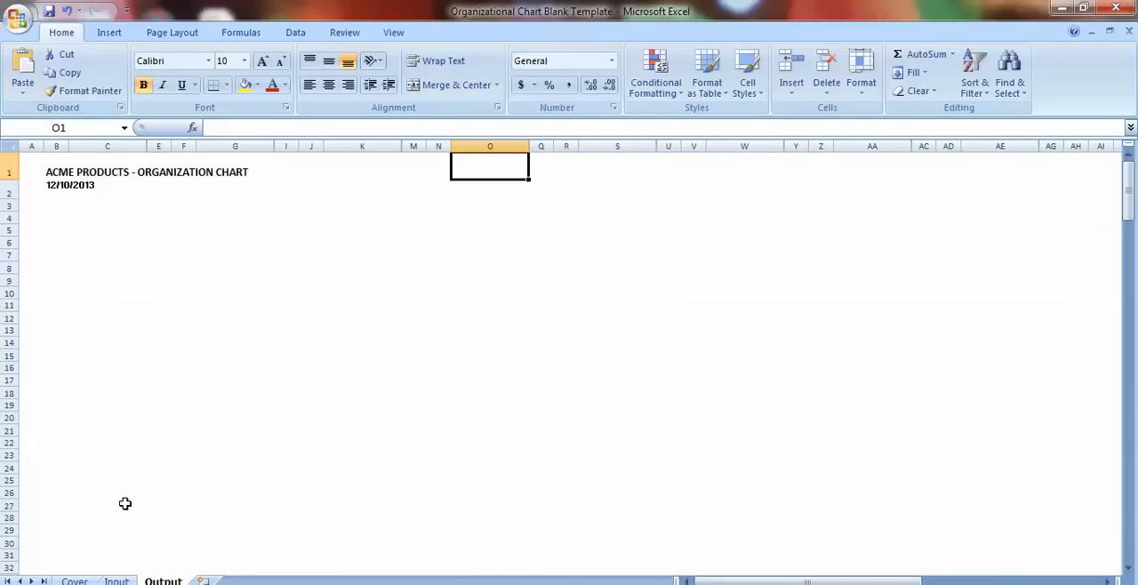
# Enter Brian / VP in the Executive Level box on the Input sheet.
pyautogui.click(117, 580)
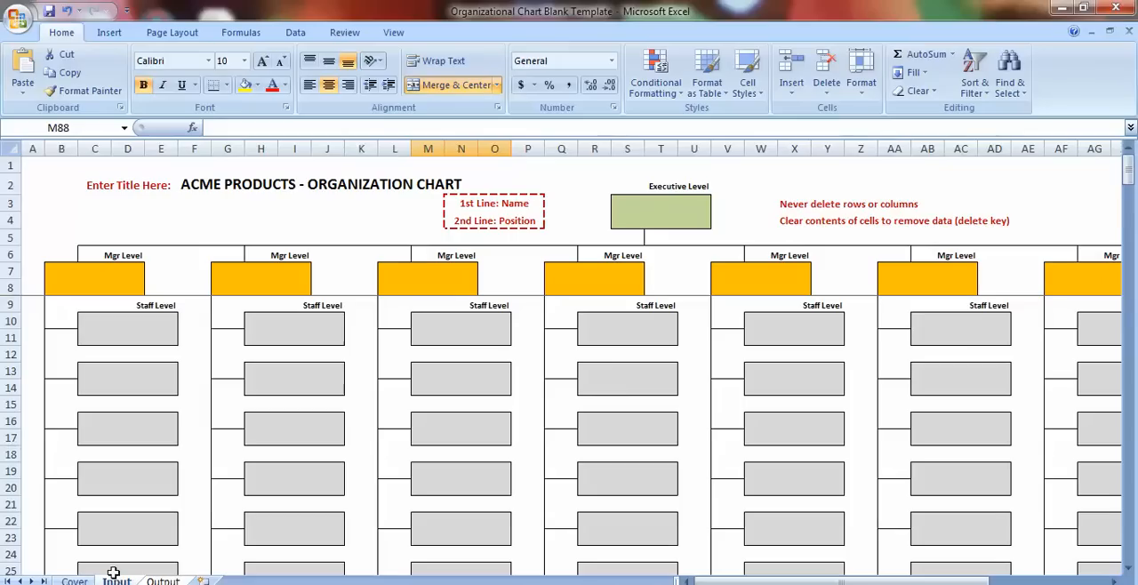
pyautogui.click(662, 210)
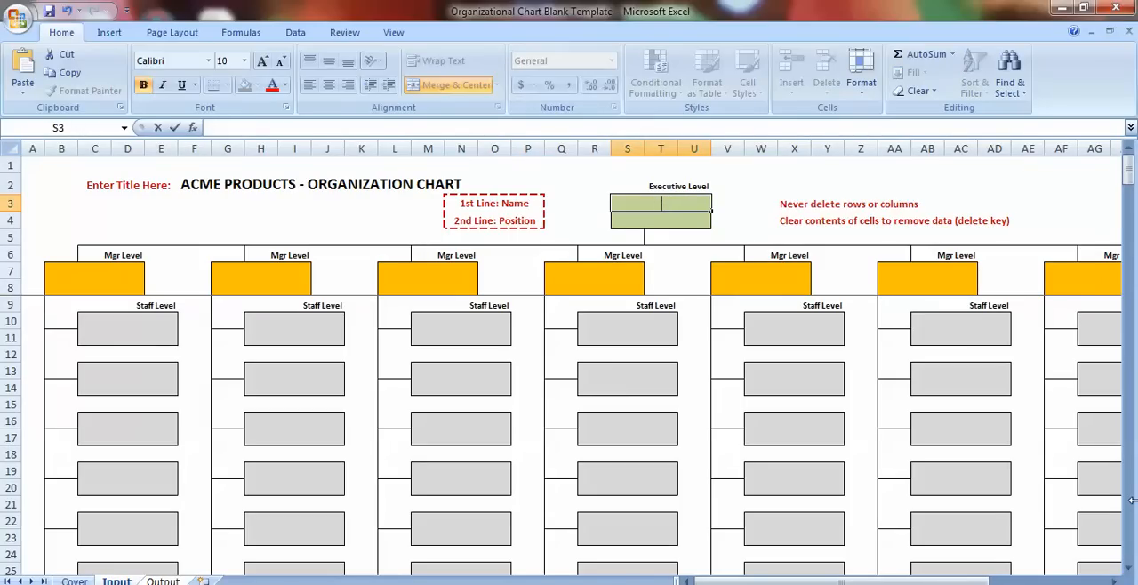
pyautogui.write('Brian')
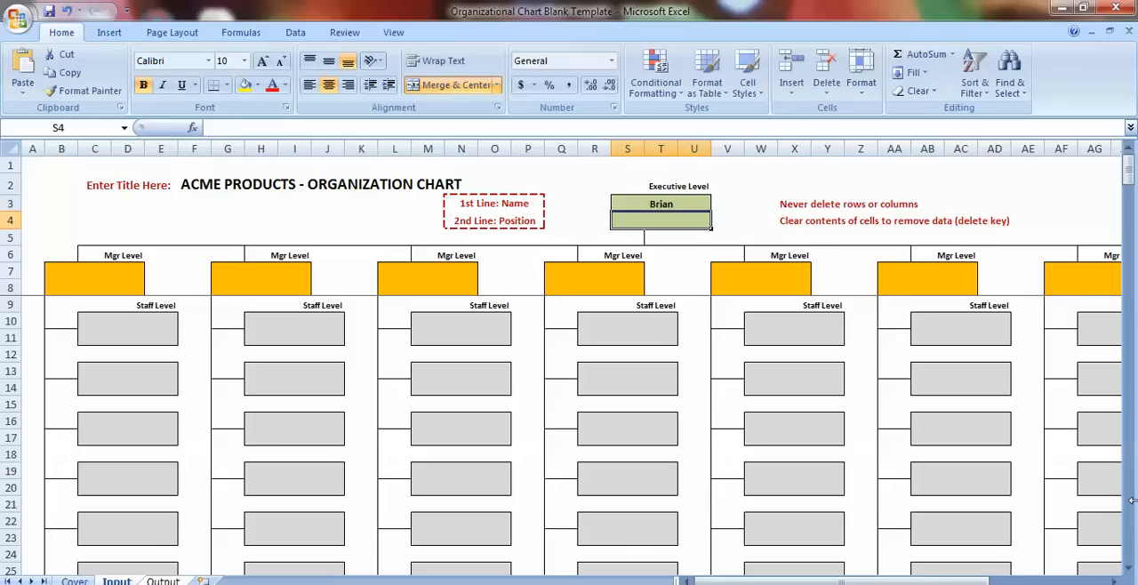
pyautogui.write('VP')
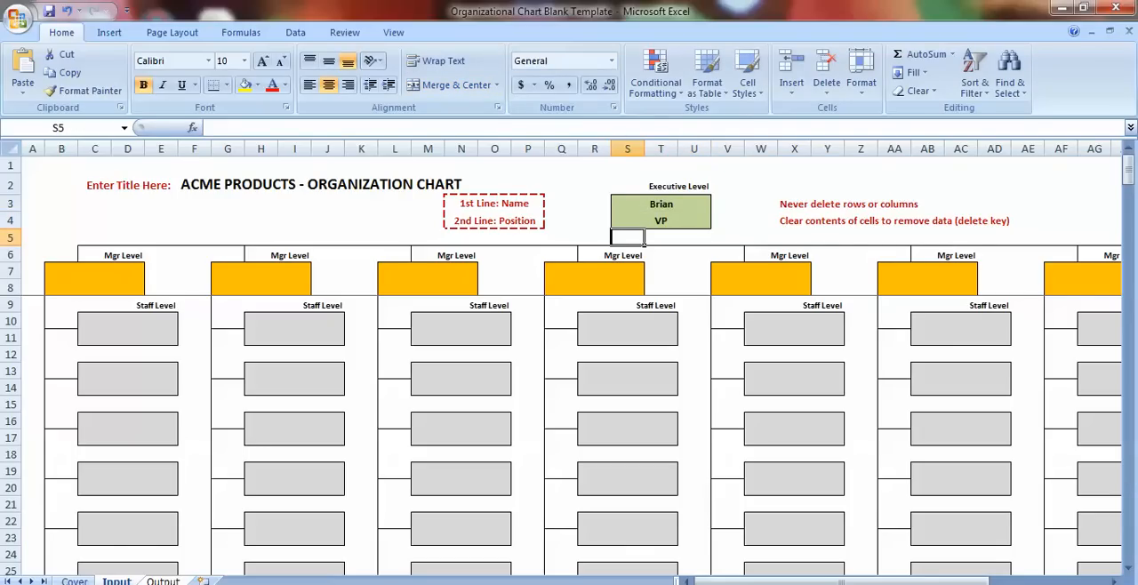
# Enter Todd / VP Sales in the first Mgr box and Joe / Sales Person below, then view the Output chart.
pyautogui.click(164, 582)
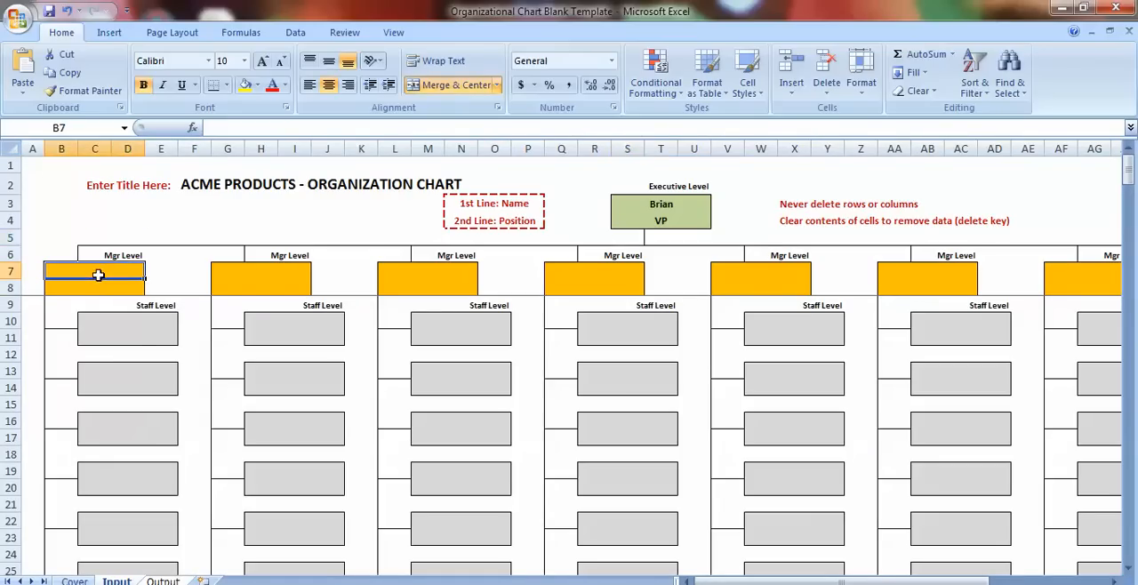
pyautogui.write('Todd')
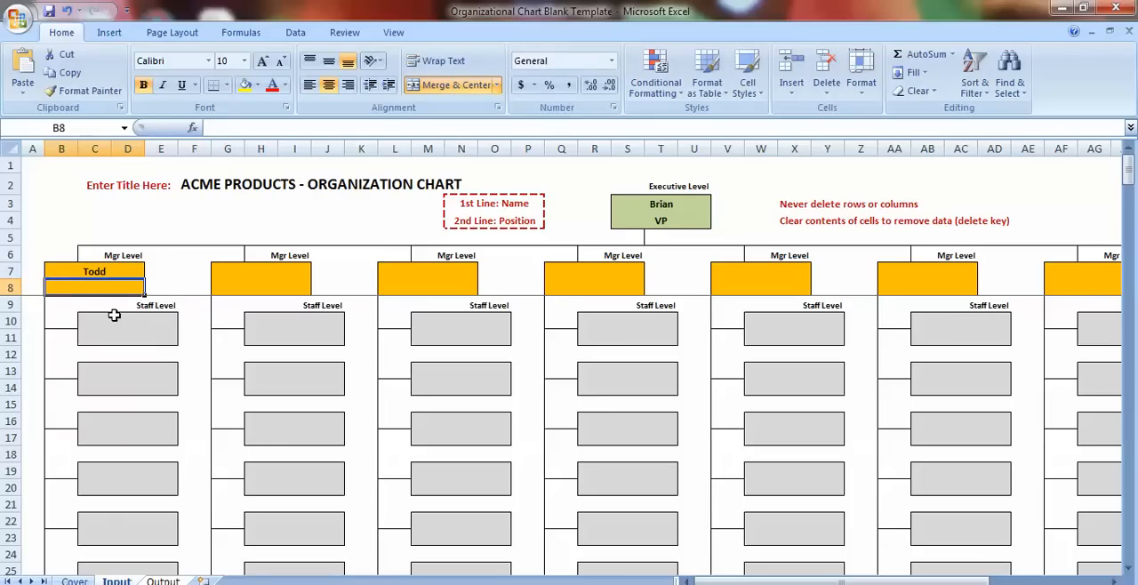
pyautogui.write('VP Sales')
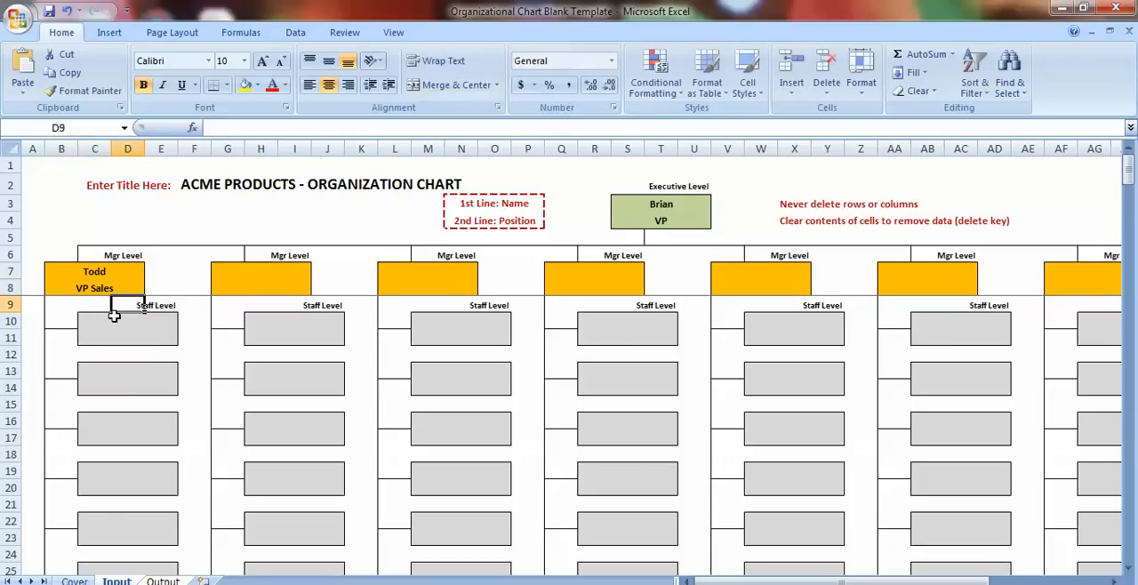
pyautogui.write('Jo')
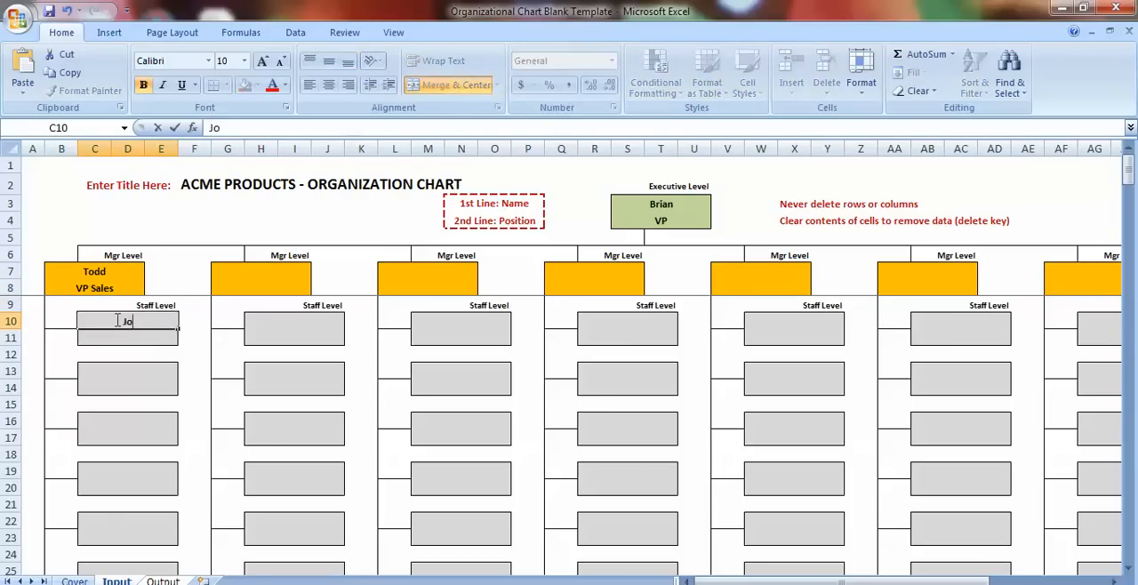
pyautogui.write('Sales Person')
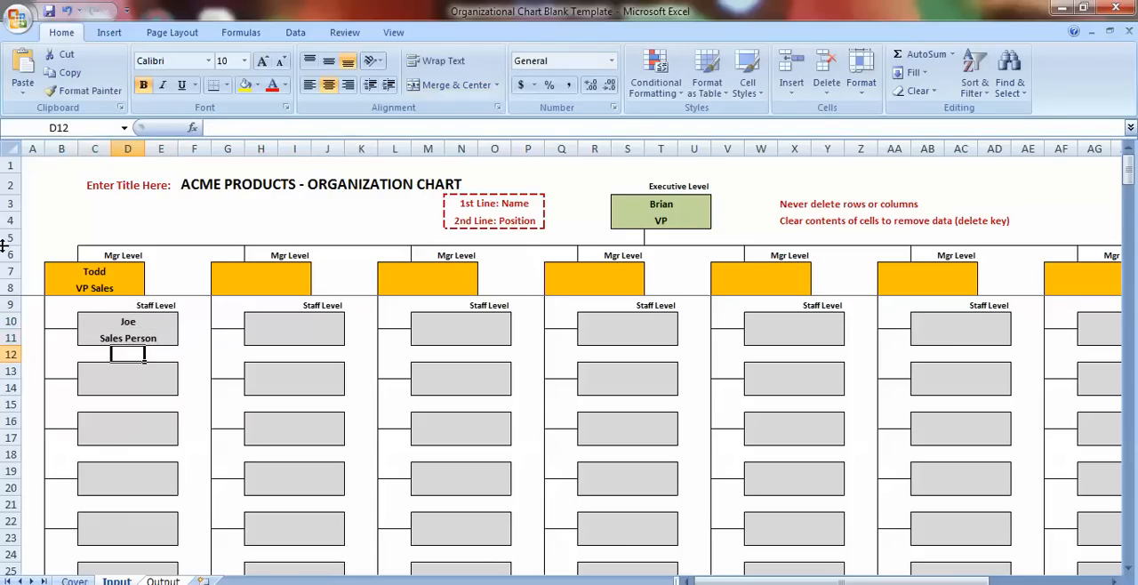
pyautogui.click(164, 579)
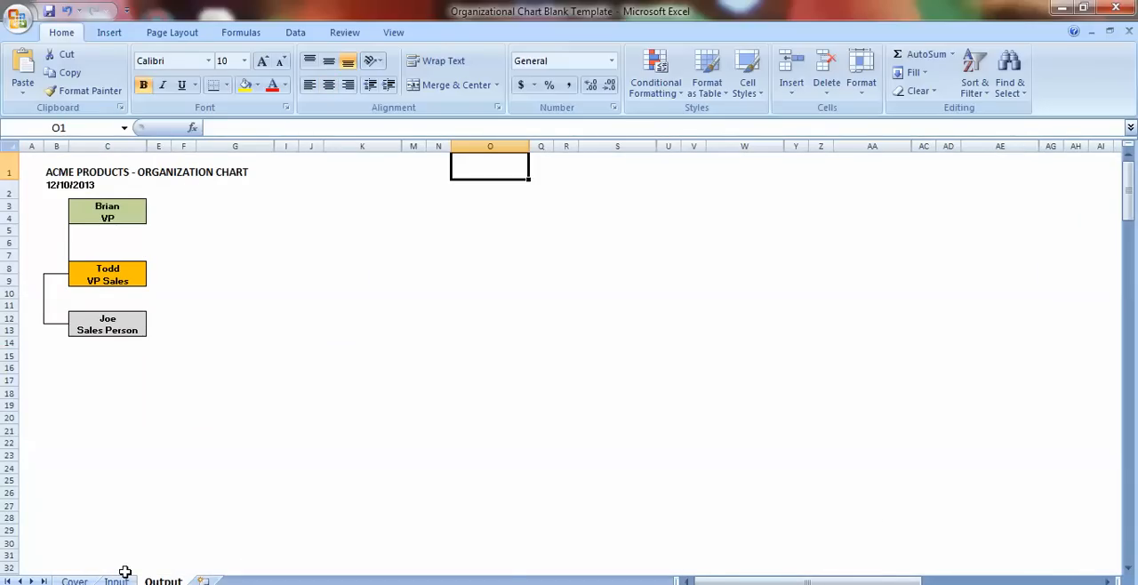
# Enter Ben / VP Marketing in the second Mgr Level box on the Input sheet.
pyautogui.click(118, 580)
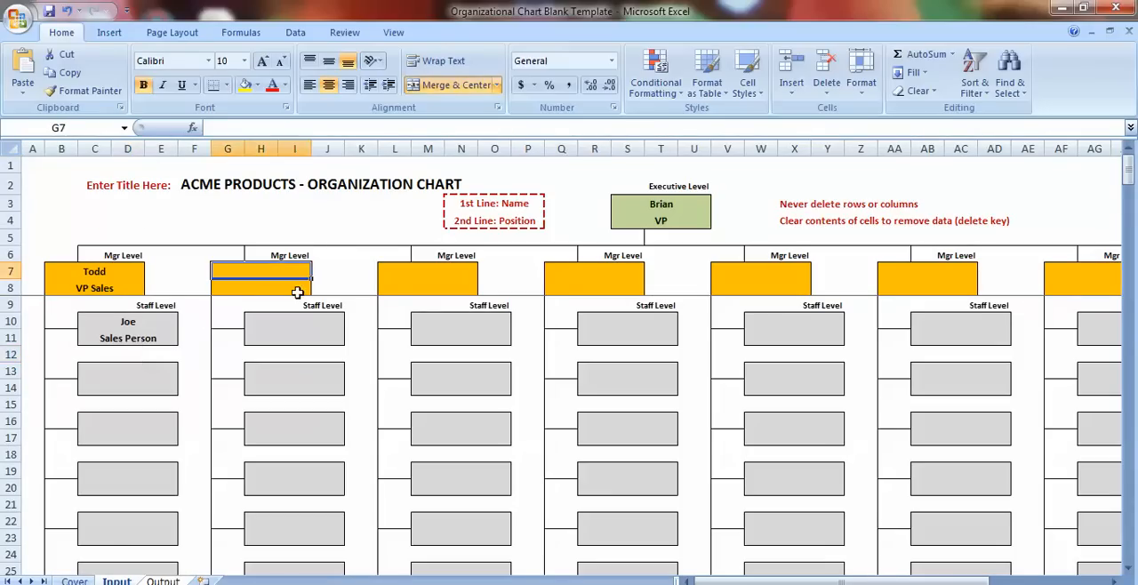
pyautogui.write('Ben')
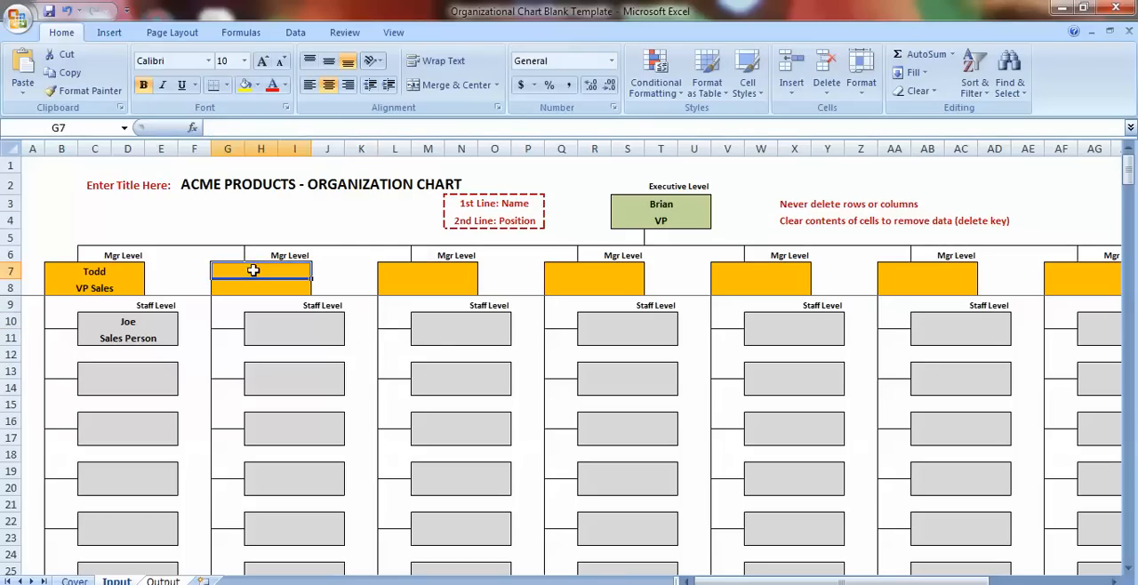
pyautogui.write('en')
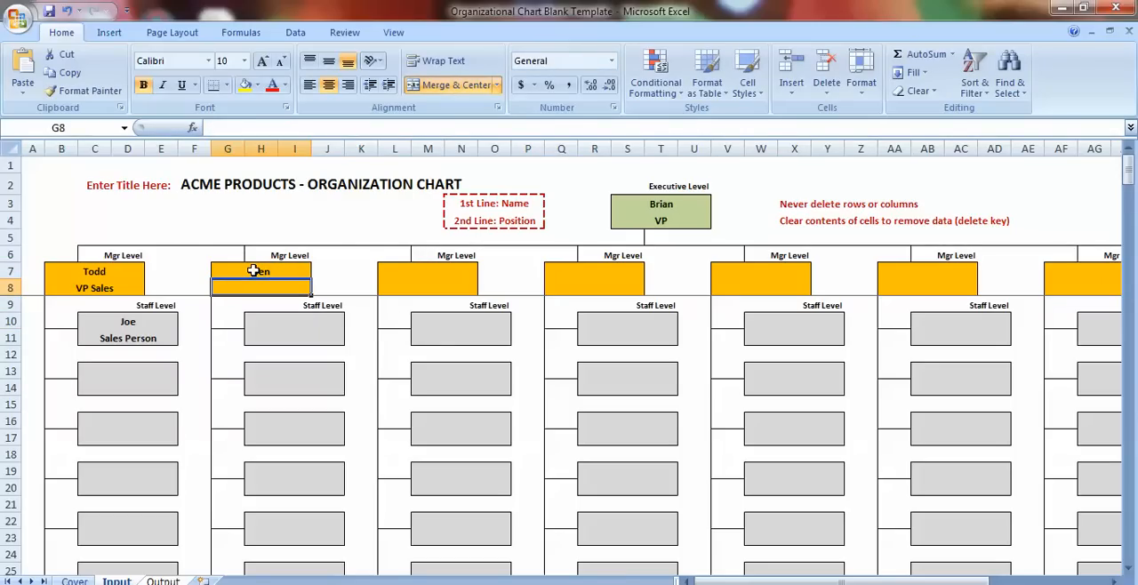
pyautogui.write('Ben')
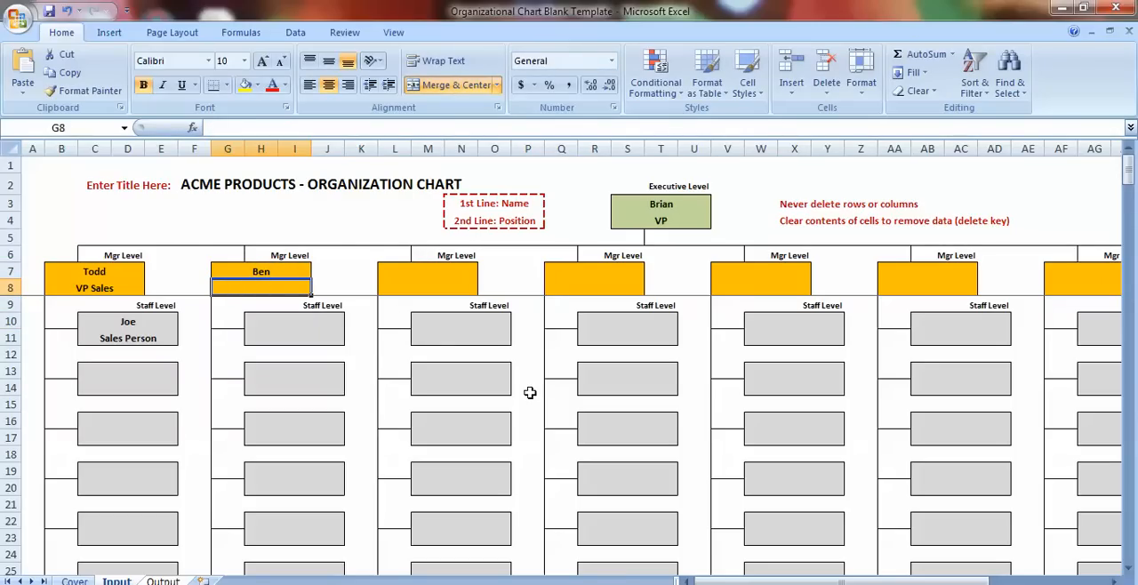
pyautogui.write('VP Mar')
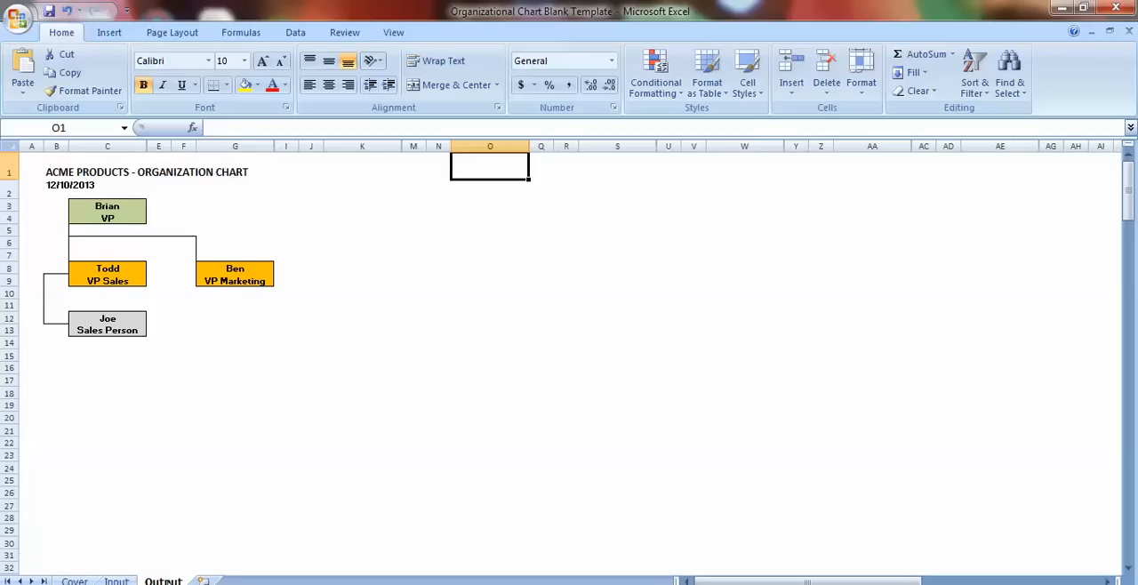
pyautogui.moveTo(224, 369)
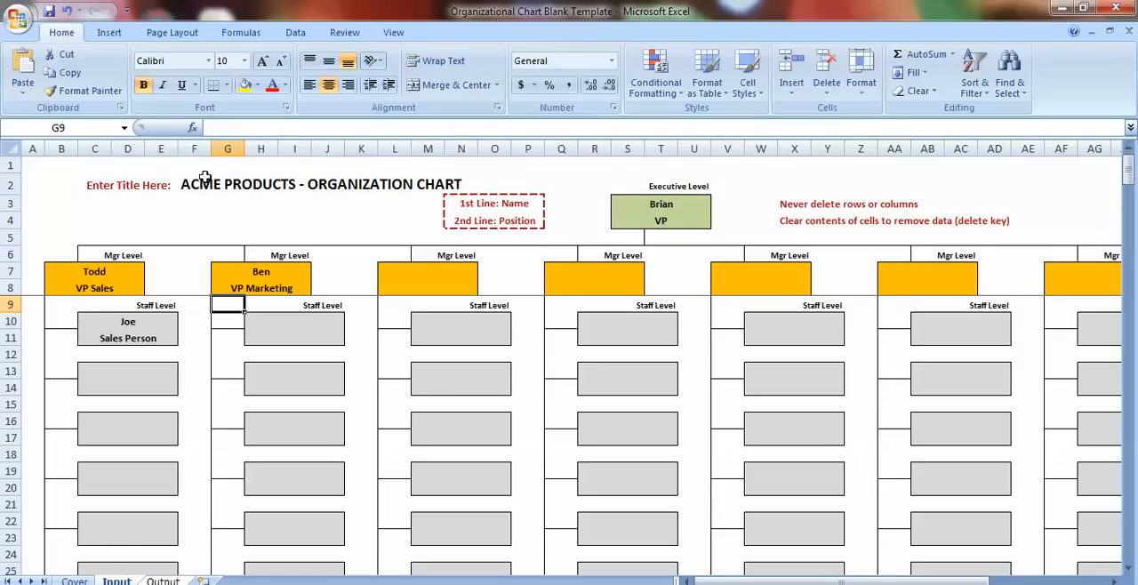
pyautogui.moveTo(498, 203)
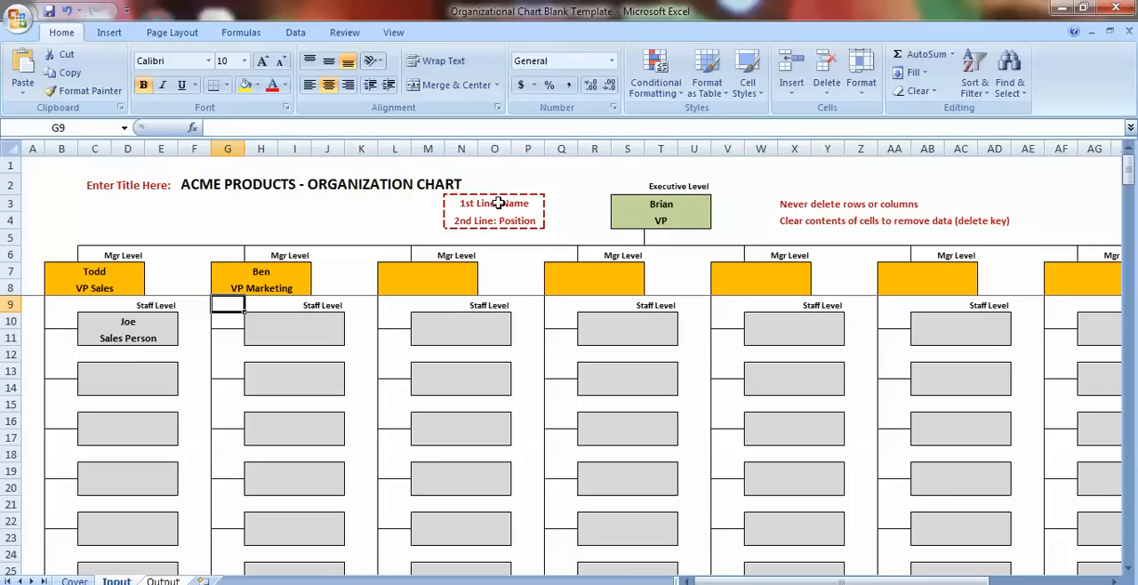
pyautogui.moveTo(435, 207)
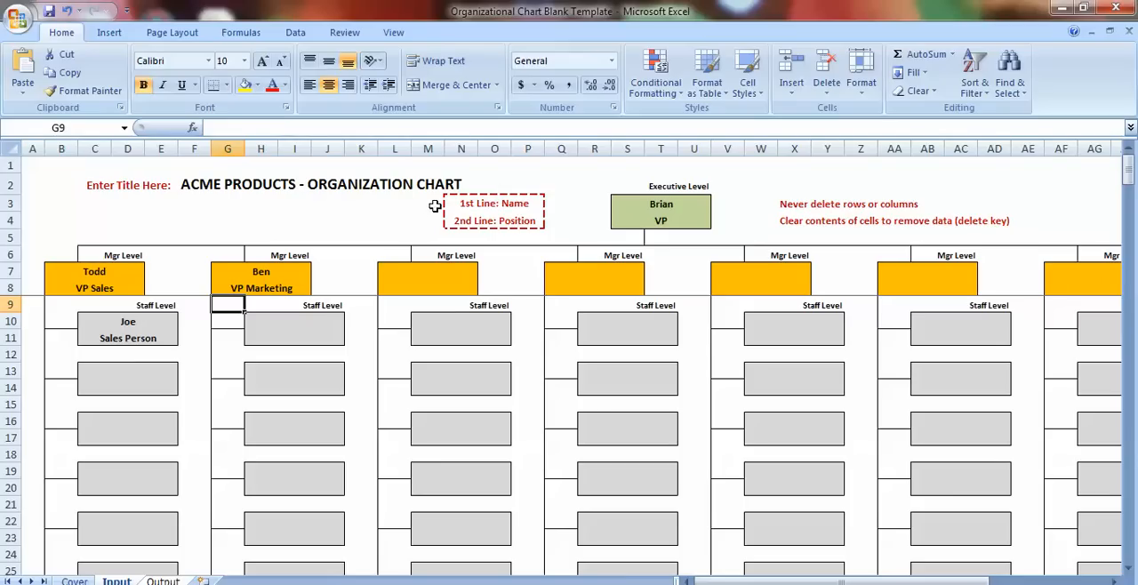
pyautogui.moveTo(587, 168)
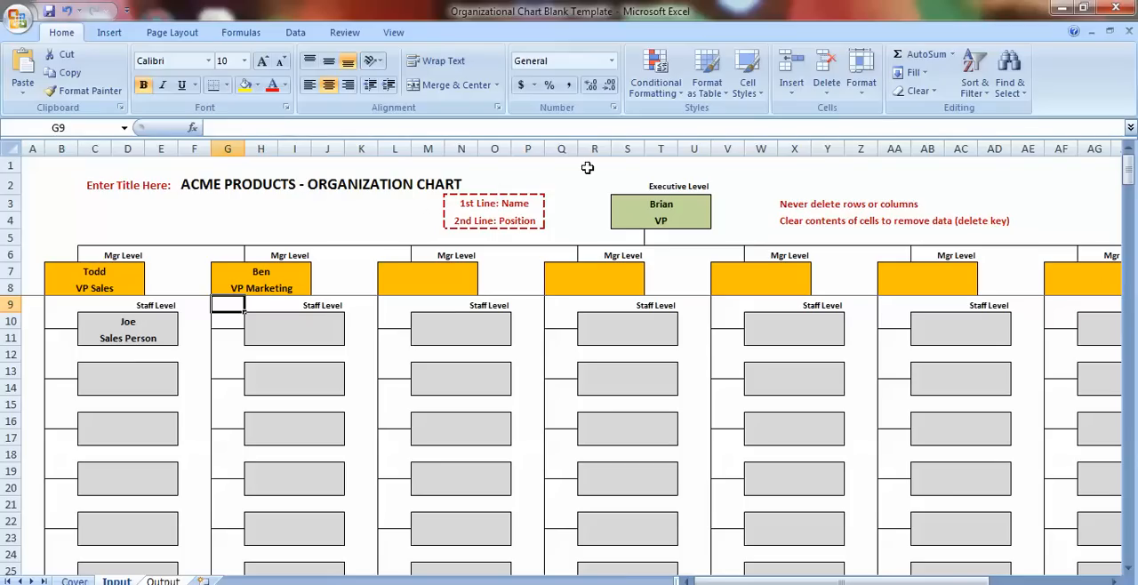
pyautogui.moveTo(768, 182)
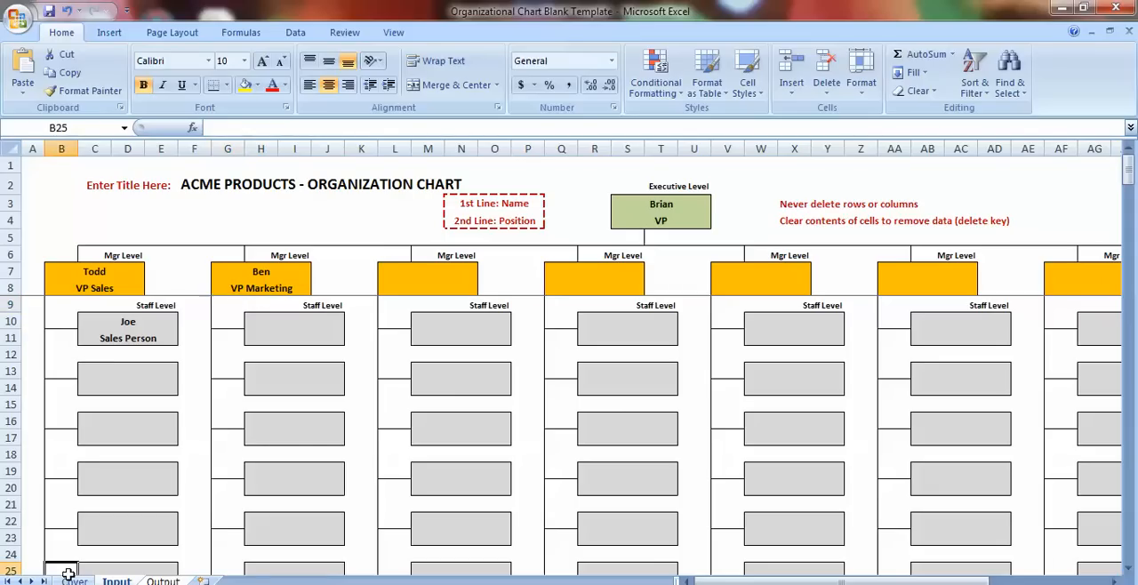
# Show the Cover sheet with the Organization Chart Builder instructions.
pyautogui.click(74, 580)
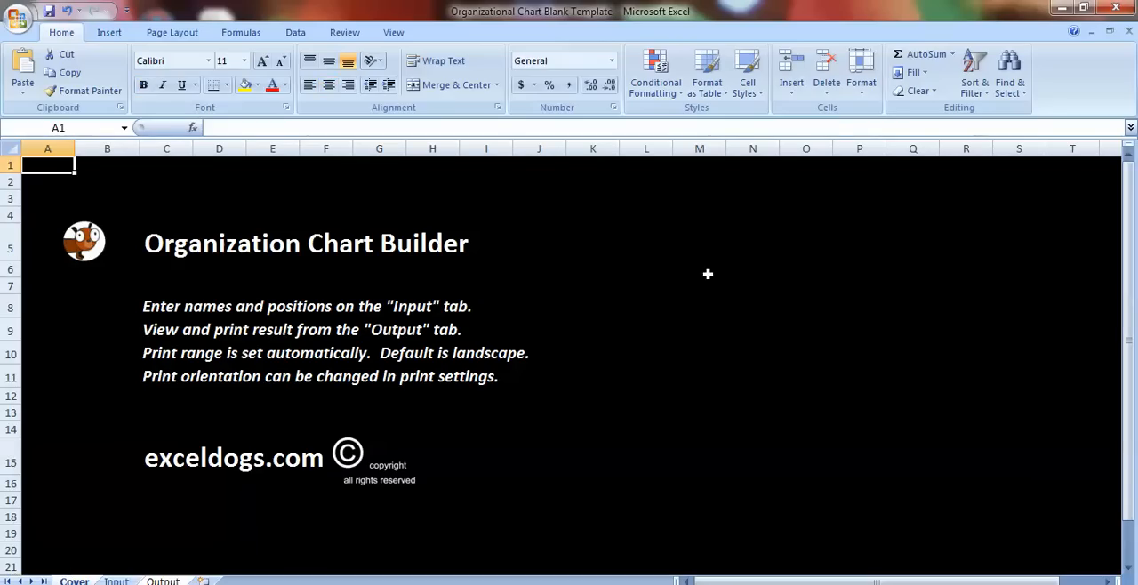